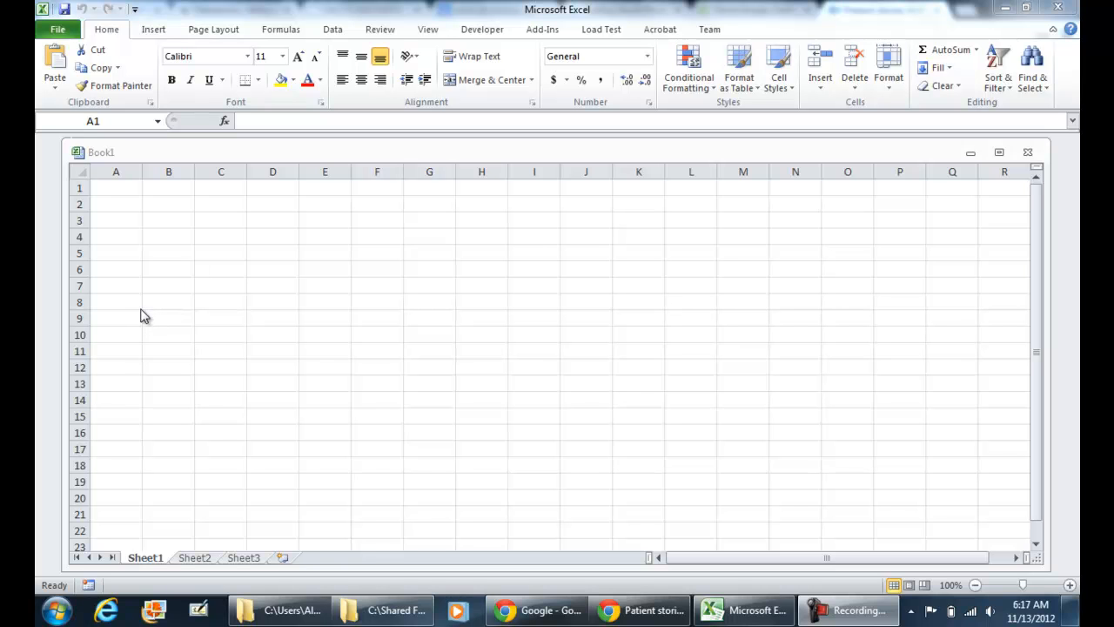
pyautogui.moveTo(536, 71)
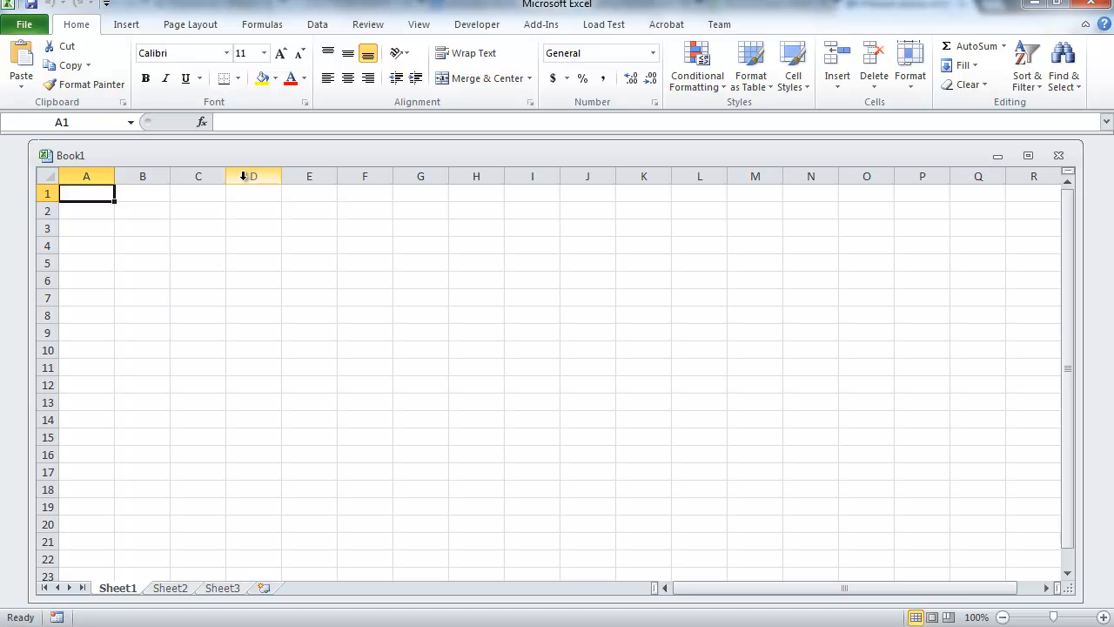
# Show the Developer tab's macro and code tools in the blank workbook
pyautogui.click(476, 24)
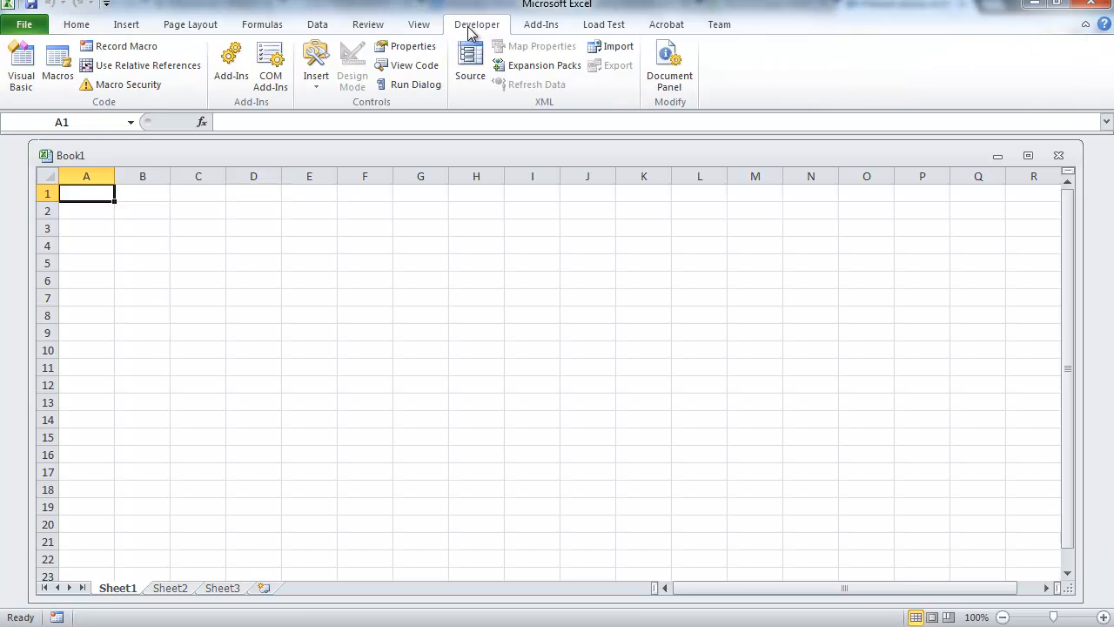
# Open the Visual Basic editor and insert a new blank UserForm1 into the project
pyautogui.click(21, 66)
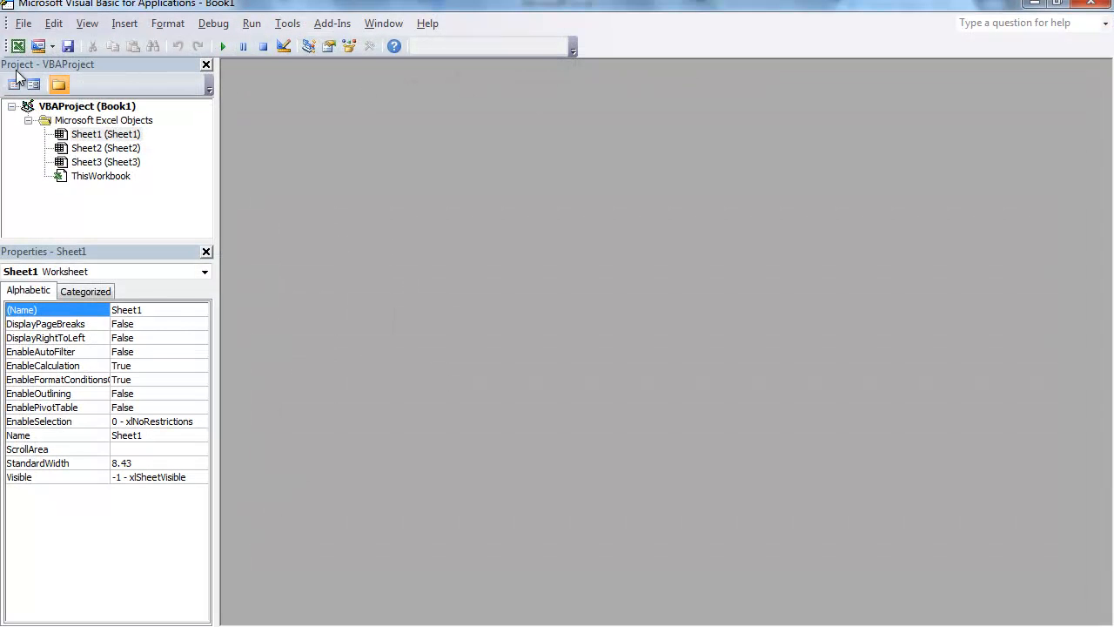
pyautogui.moveTo(40, 46)
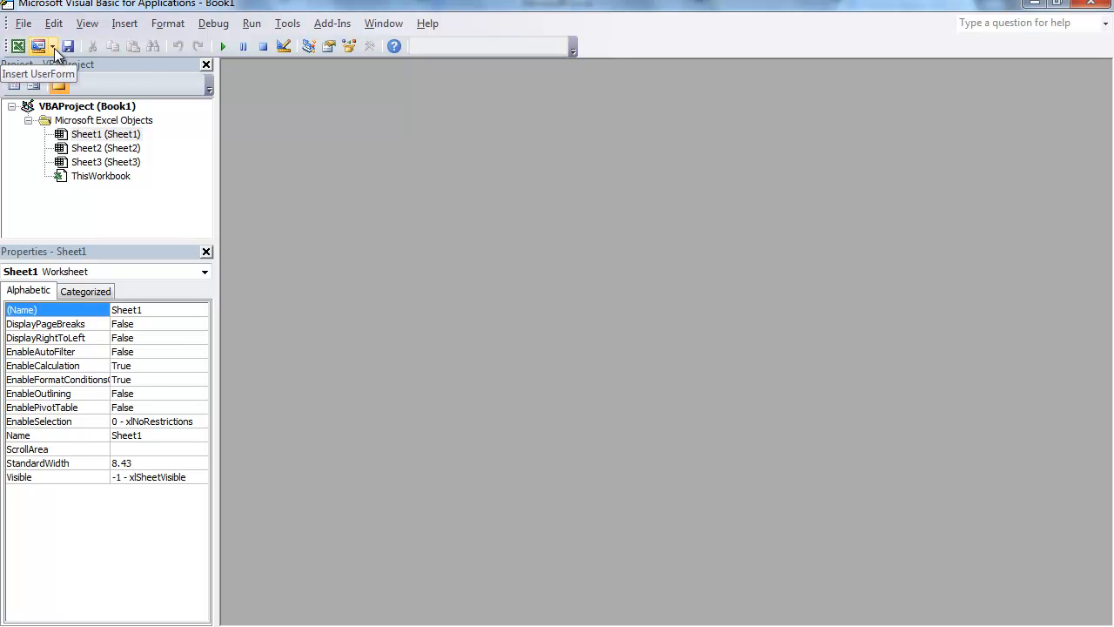
pyautogui.click(54, 46)
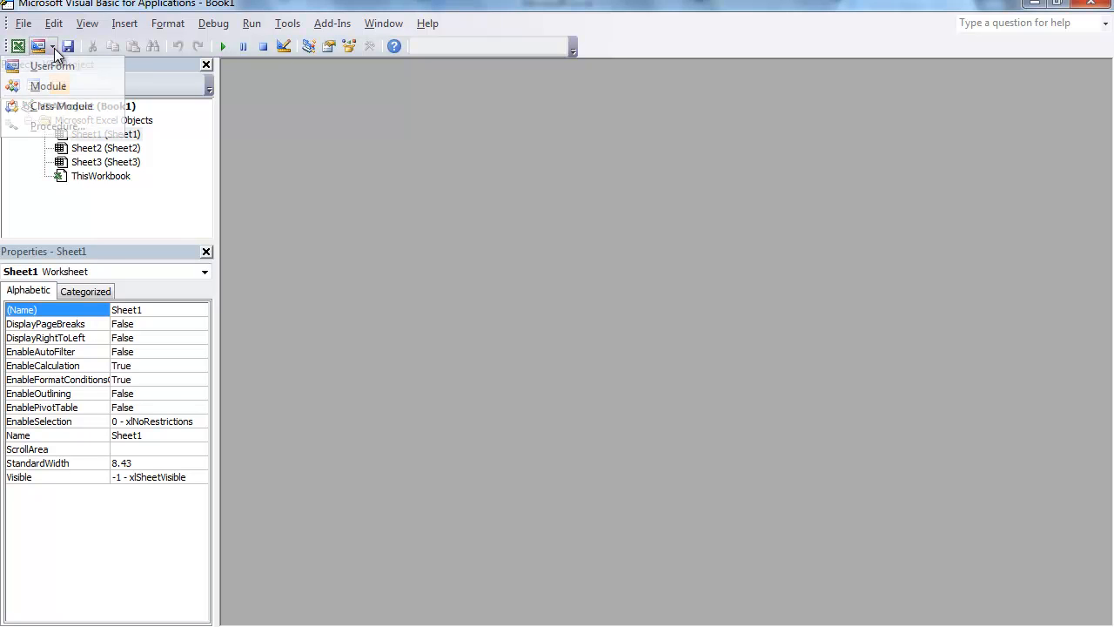
pyautogui.click(51, 65)
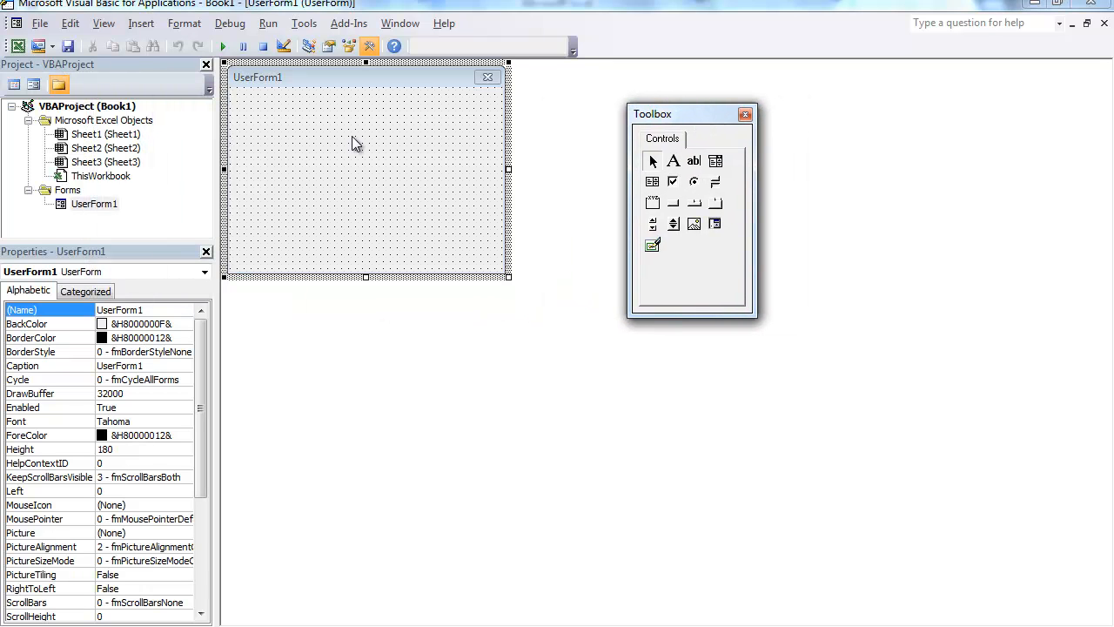
pyautogui.click(303, 23)
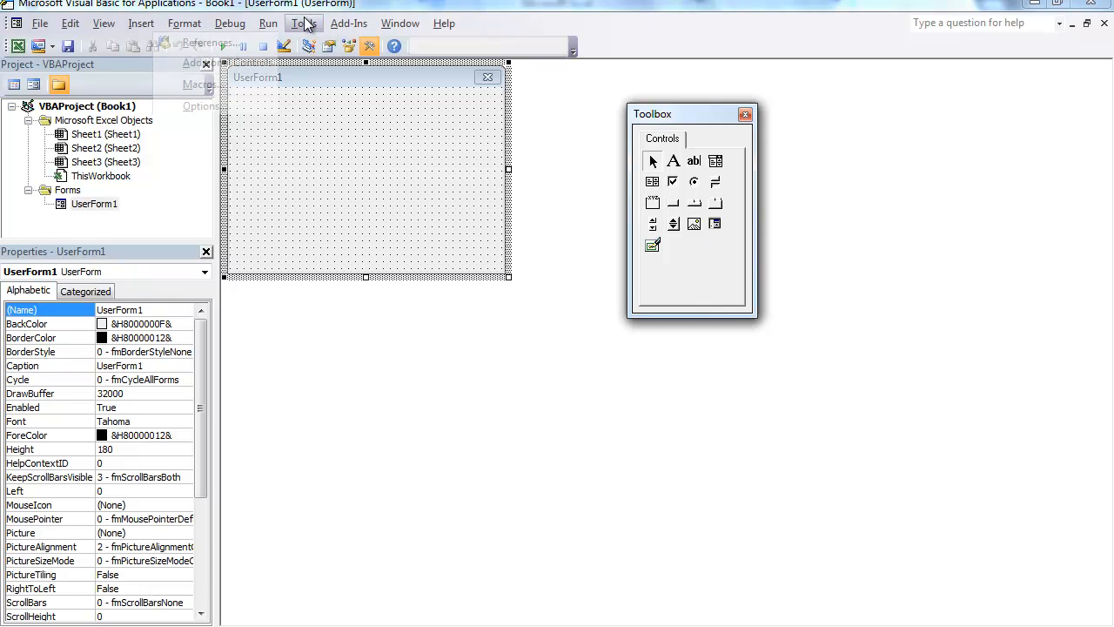
pyautogui.click(141, 22)
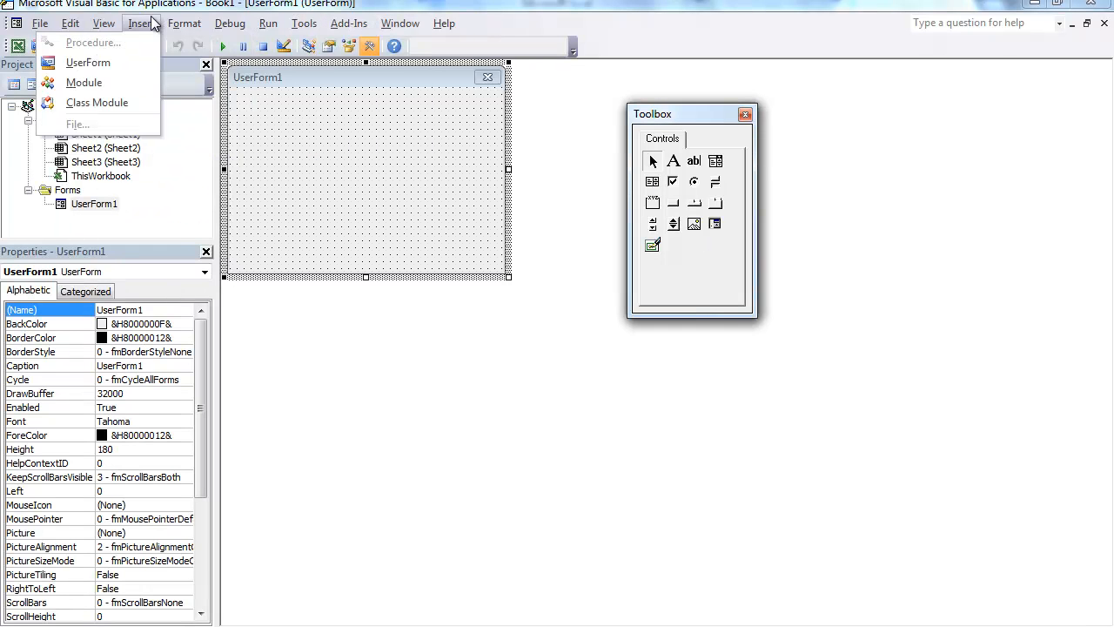
pyautogui.click(102, 23)
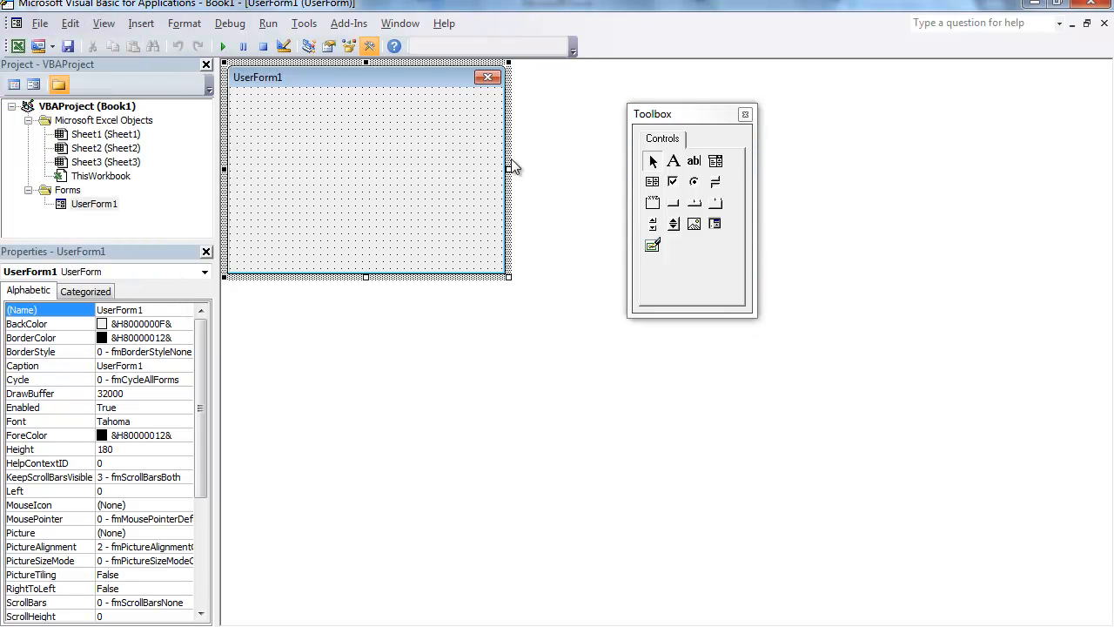
pyautogui.moveTo(674, 224)
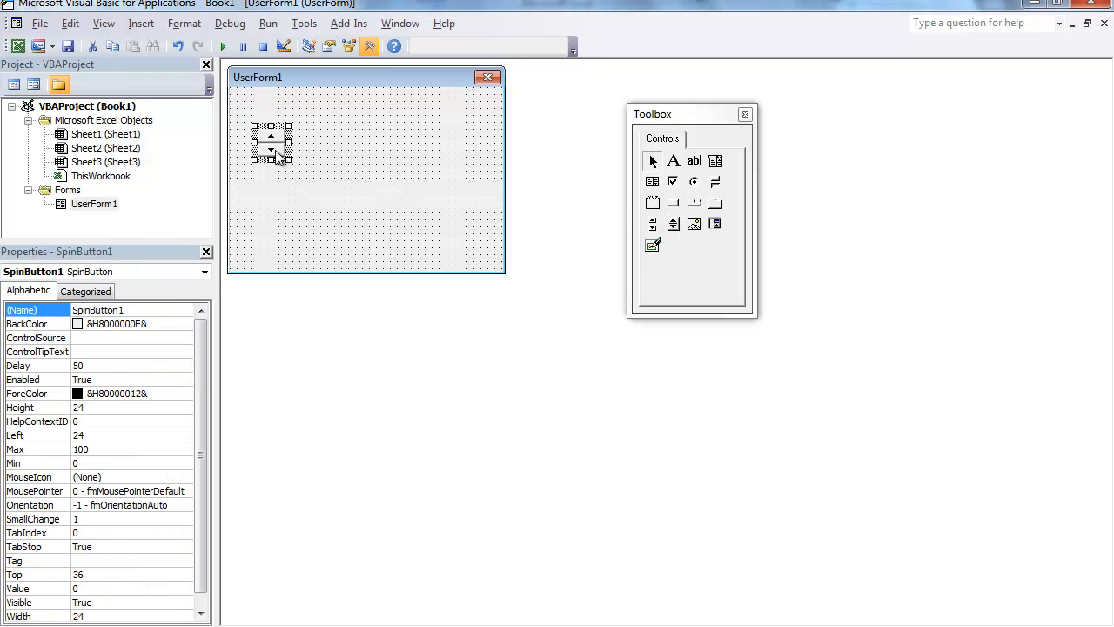
# Move SpinButton1 to the form's top-left corner and choose the TextBox tool to draw beside it
pyautogui.moveTo(270, 148); pyautogui.dragTo(265, 130)
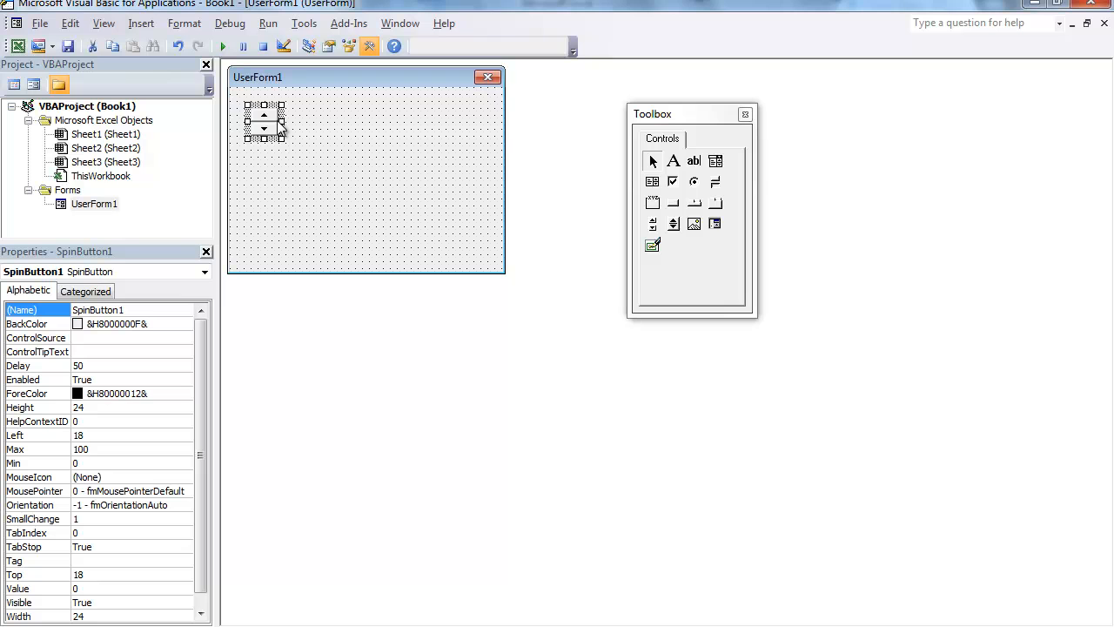
pyautogui.click(392, 217)
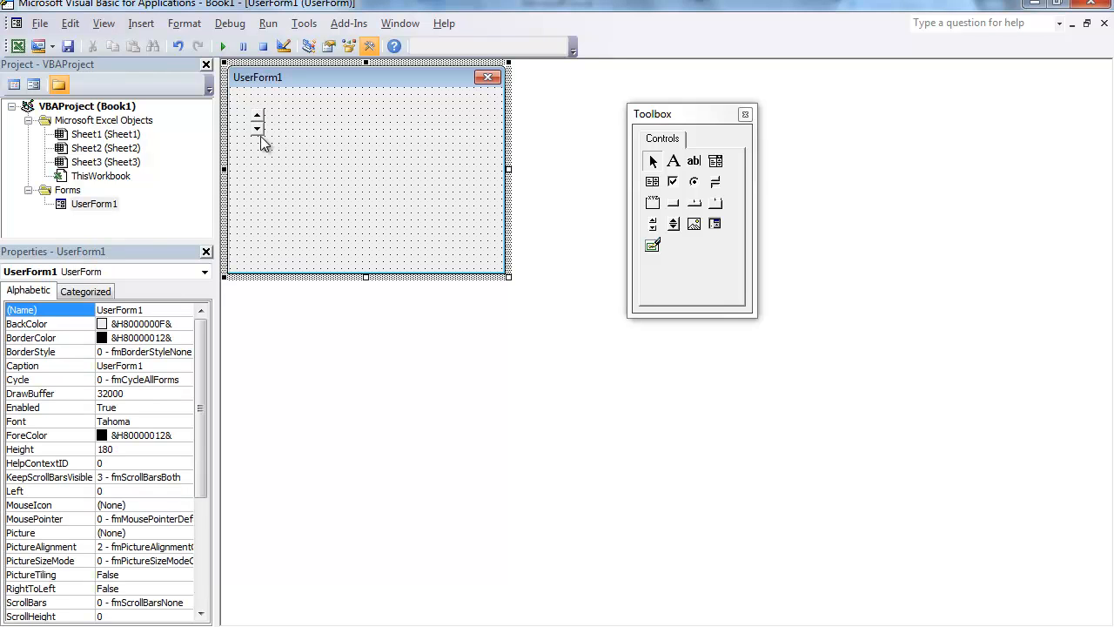
pyautogui.moveTo(694, 161)
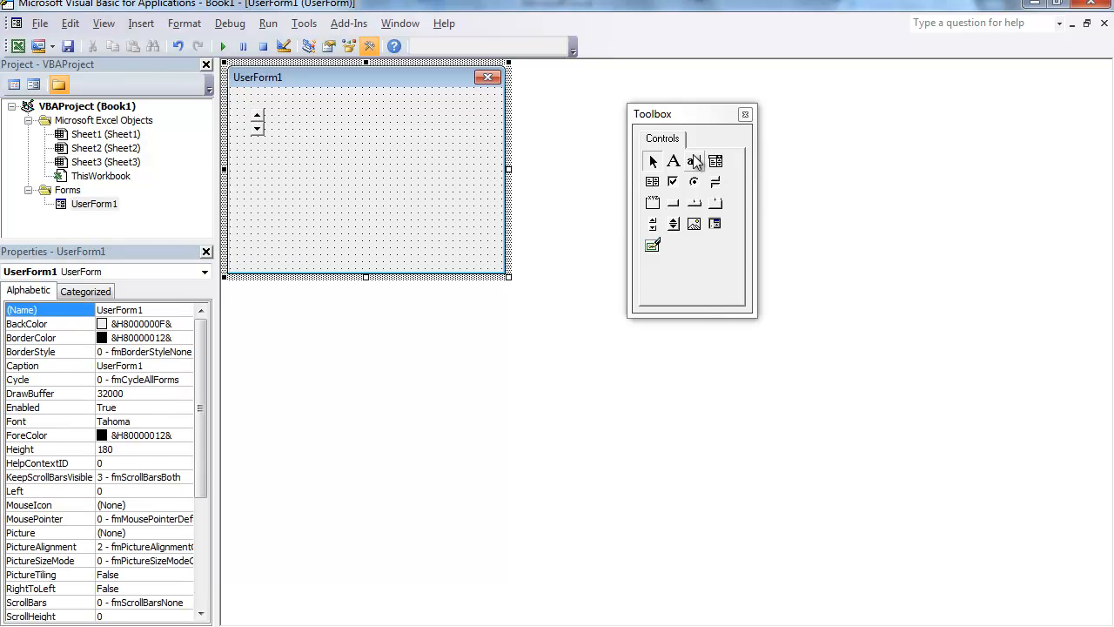
pyautogui.click(695, 161)
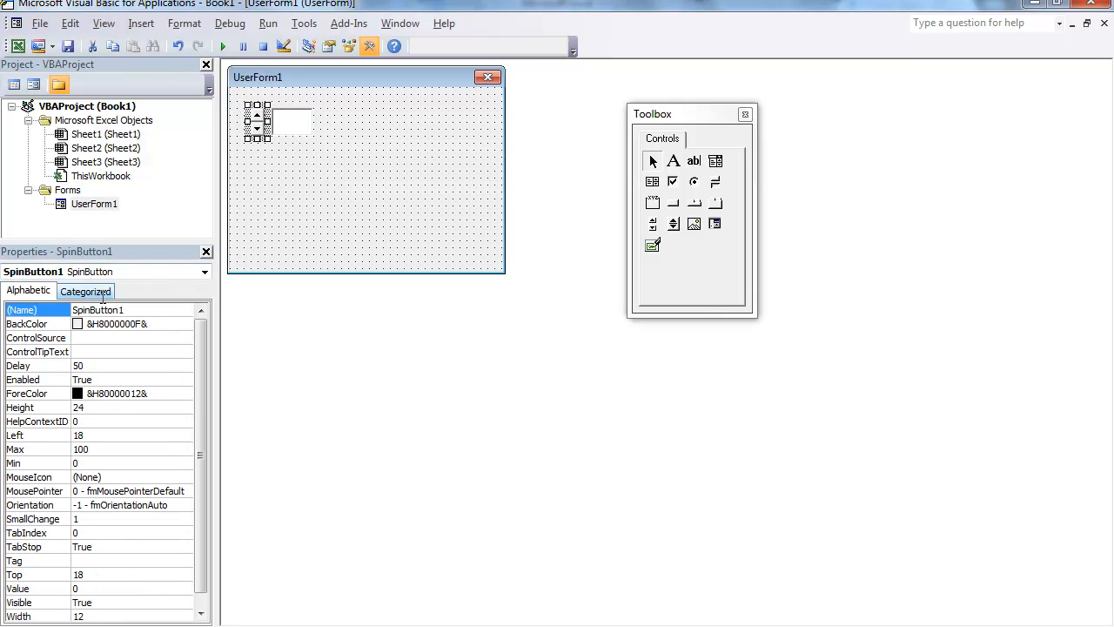
# Set SpinButton1's Max property to 50 and its Value to 25
pyautogui.click(102, 24)
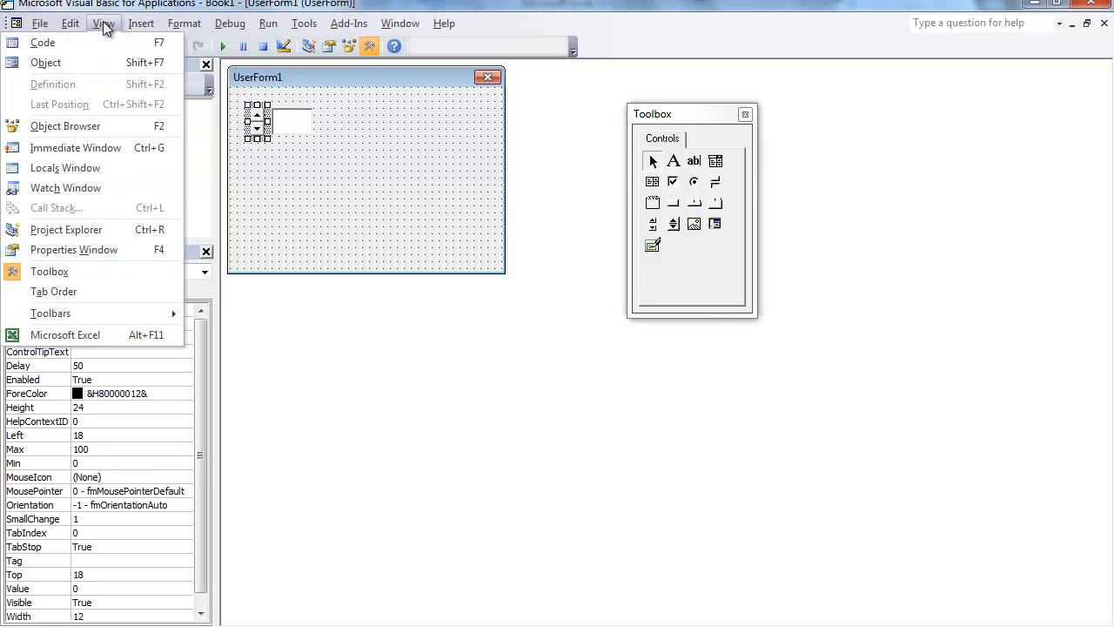
pyautogui.moveTo(86, 261)
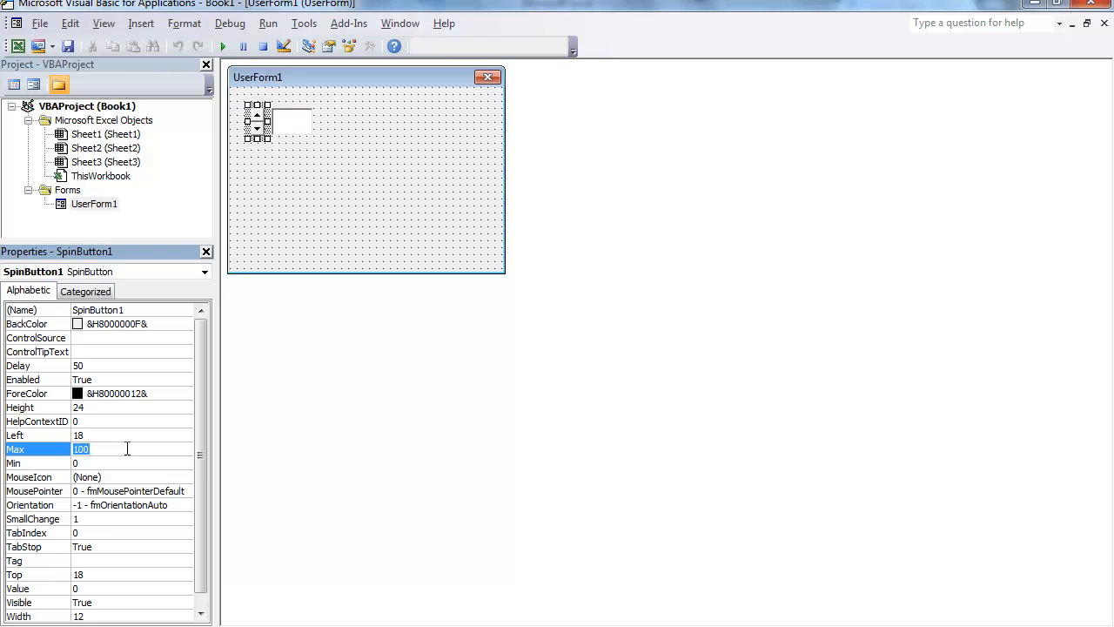
pyautogui.write('50')
pyautogui.click(132, 587)
pyautogui.write('25')
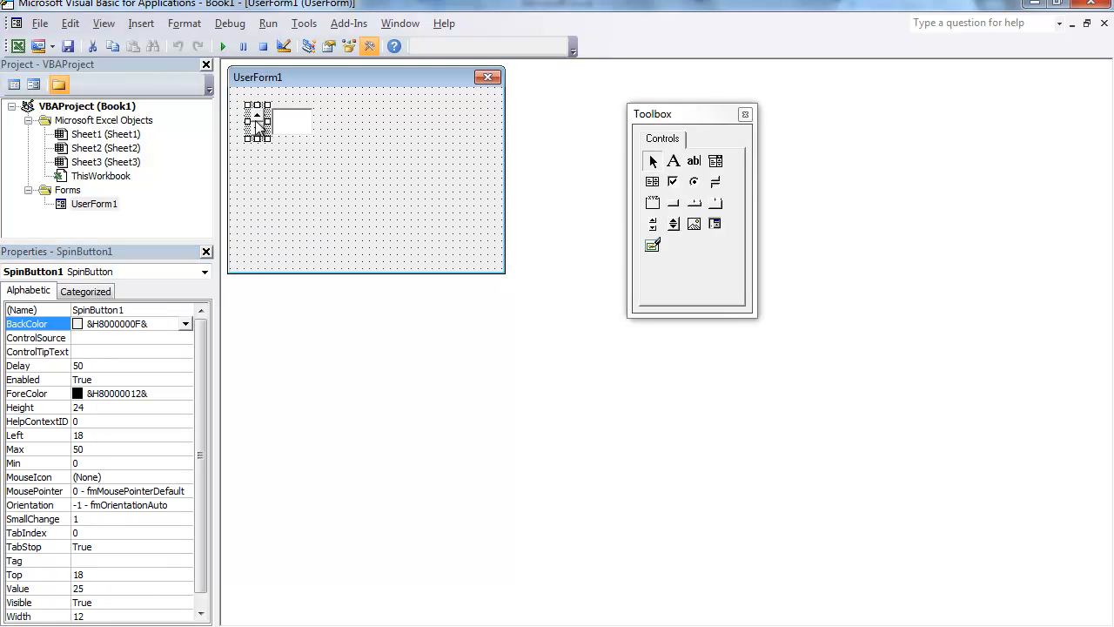
# Open SpinButton1_Change and begin typing TextBox1.Text = SpinButton1.Value
pyautogui.doubleClick(258, 120)
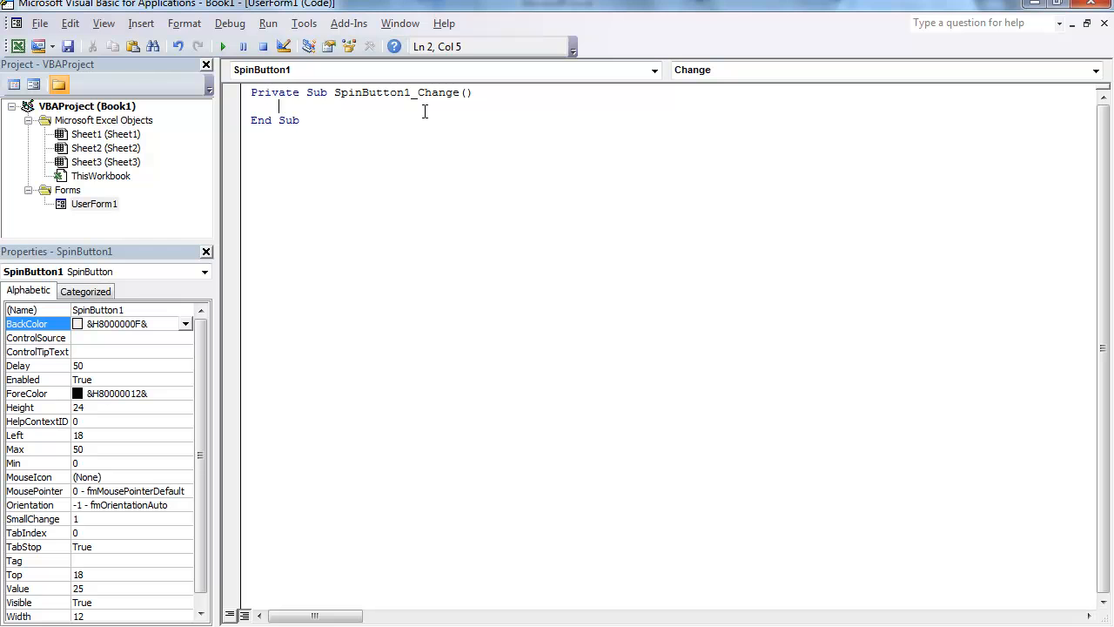
pyautogui.write('Textbox')
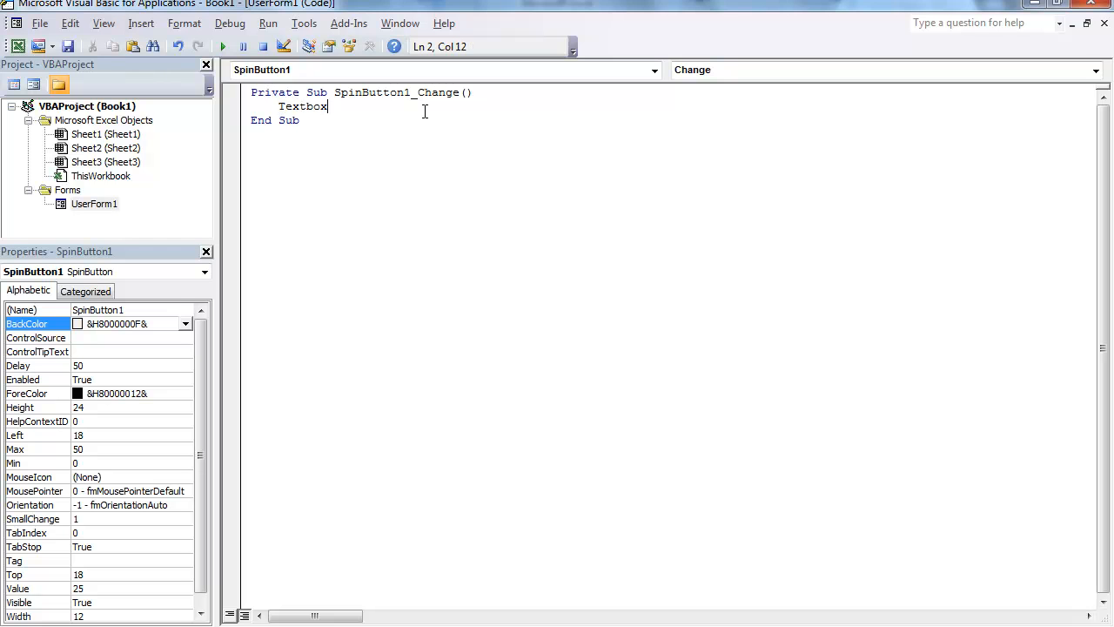
pyautogui.write('1.Text =')
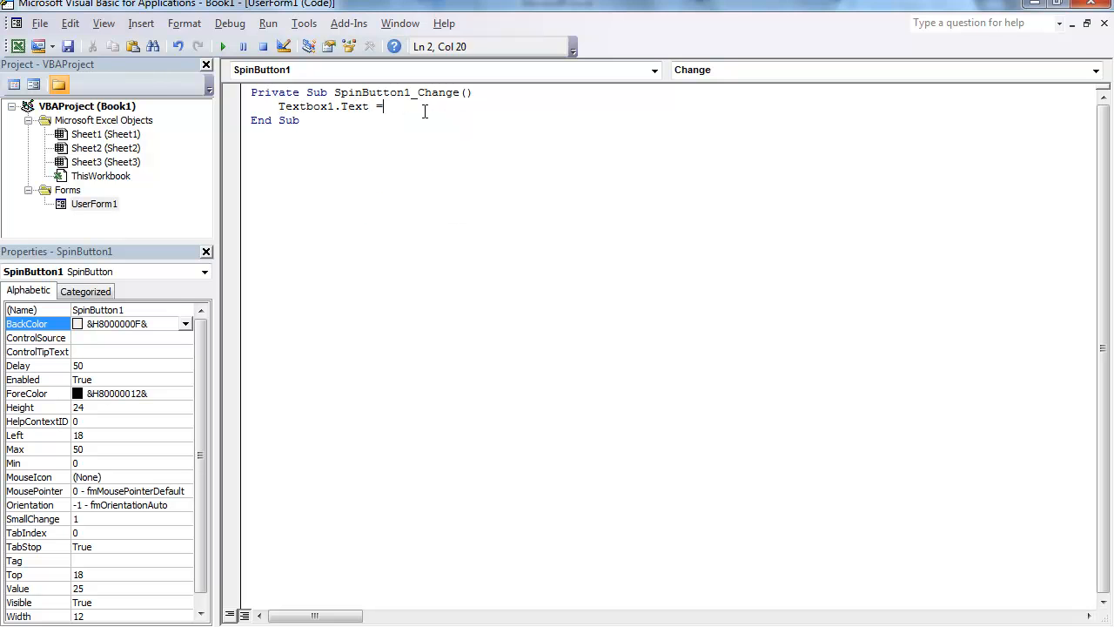
pyautogui.write('Spin')
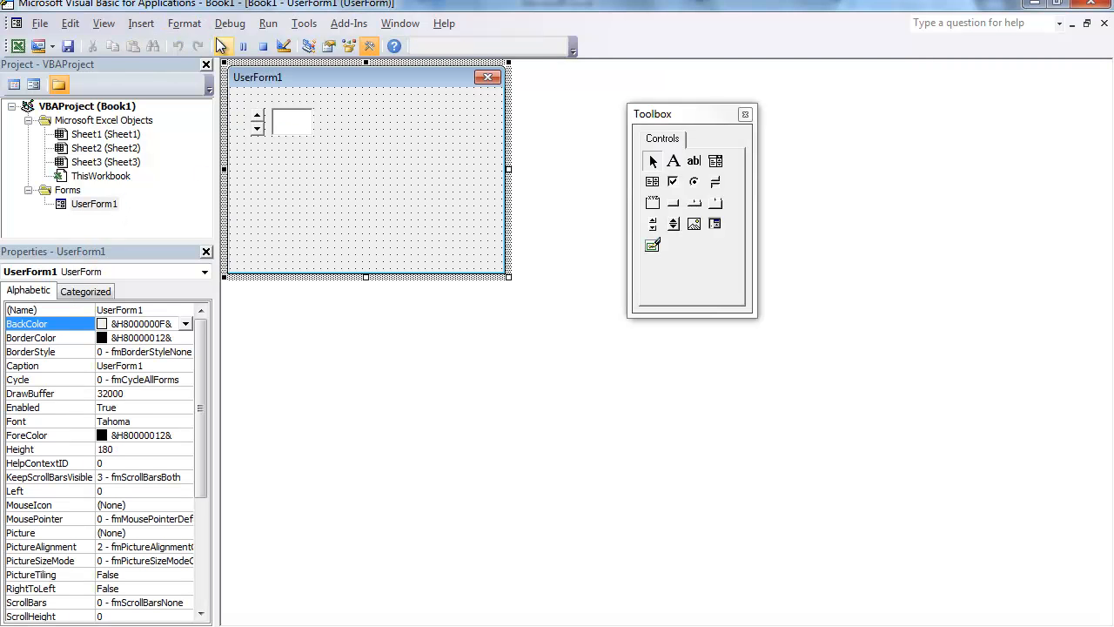
# Run UserForm1, step the spin button down so the text box shows 21, then close it
pyautogui.click(241, 46)
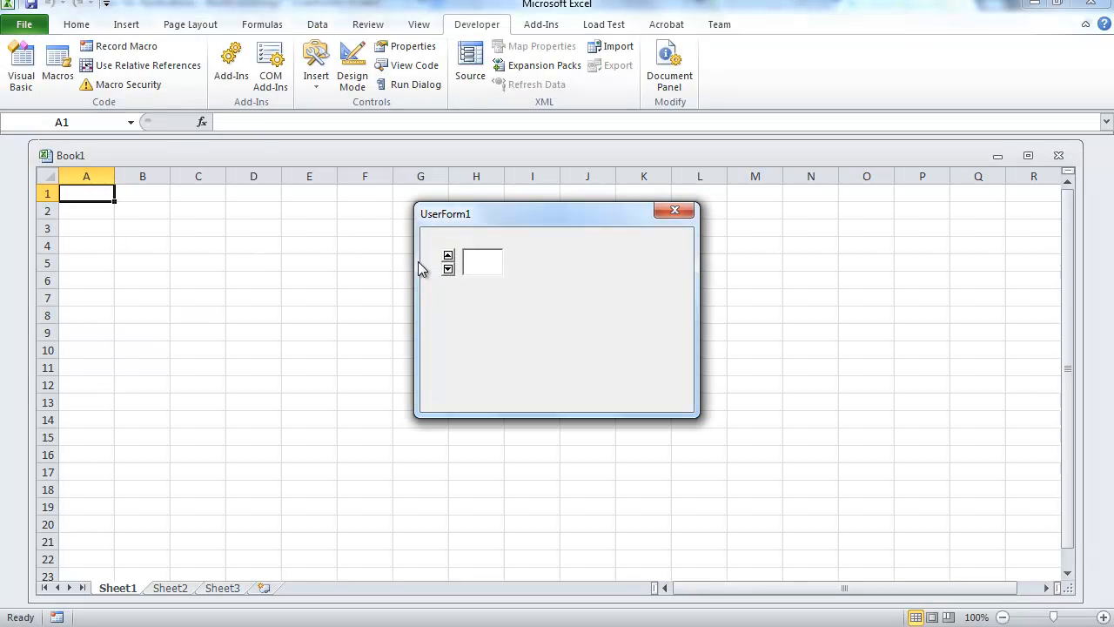
pyautogui.click(448, 269)
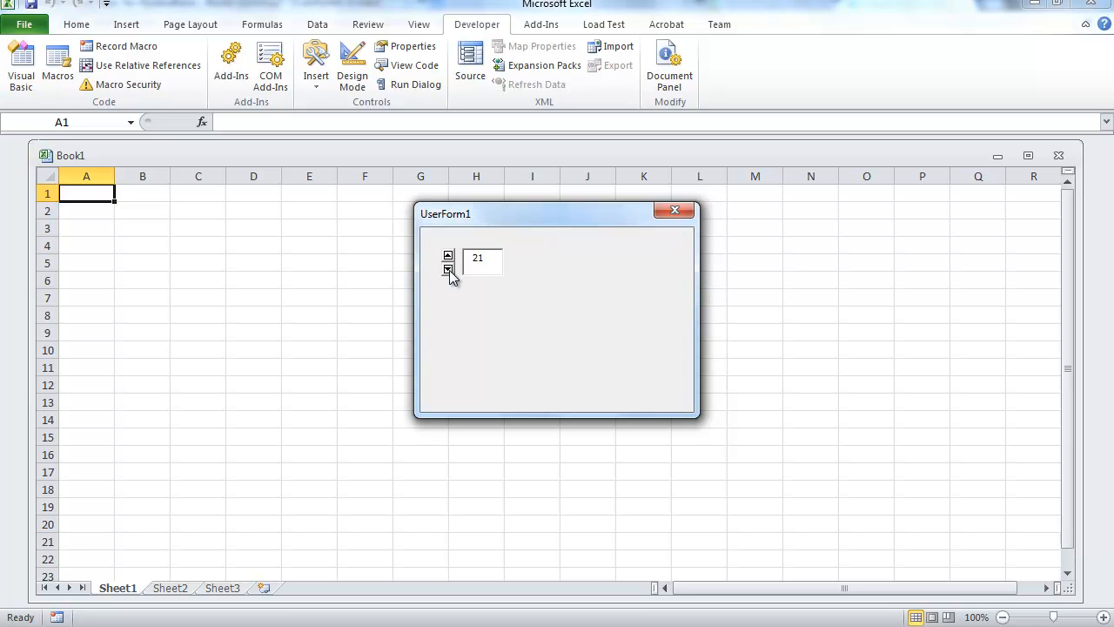
pyautogui.click(448, 256)
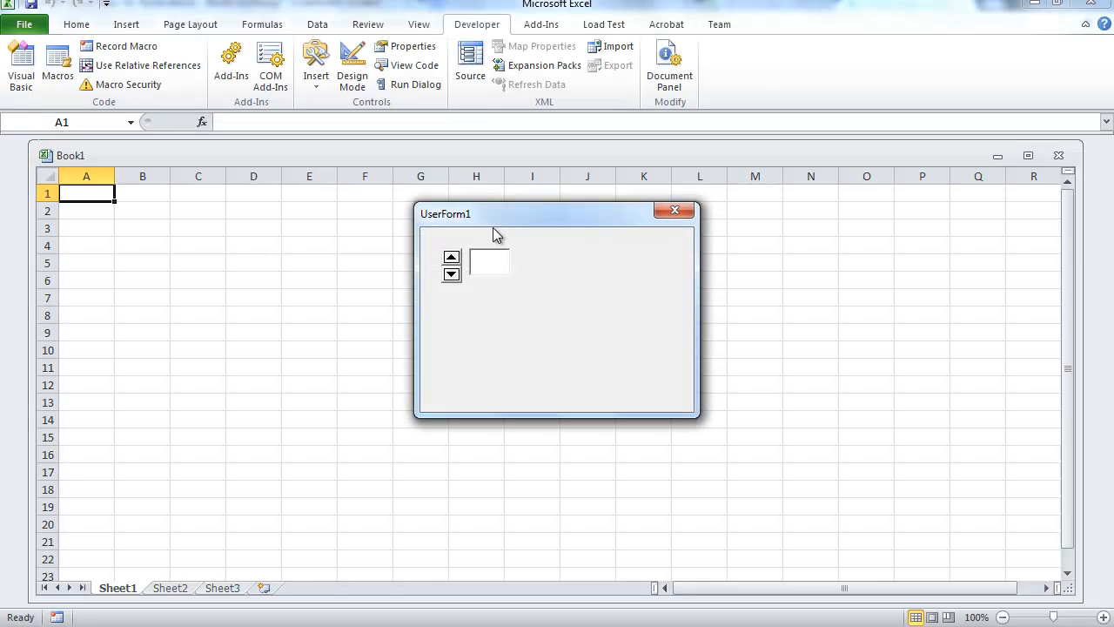
pyautogui.click(490, 262)
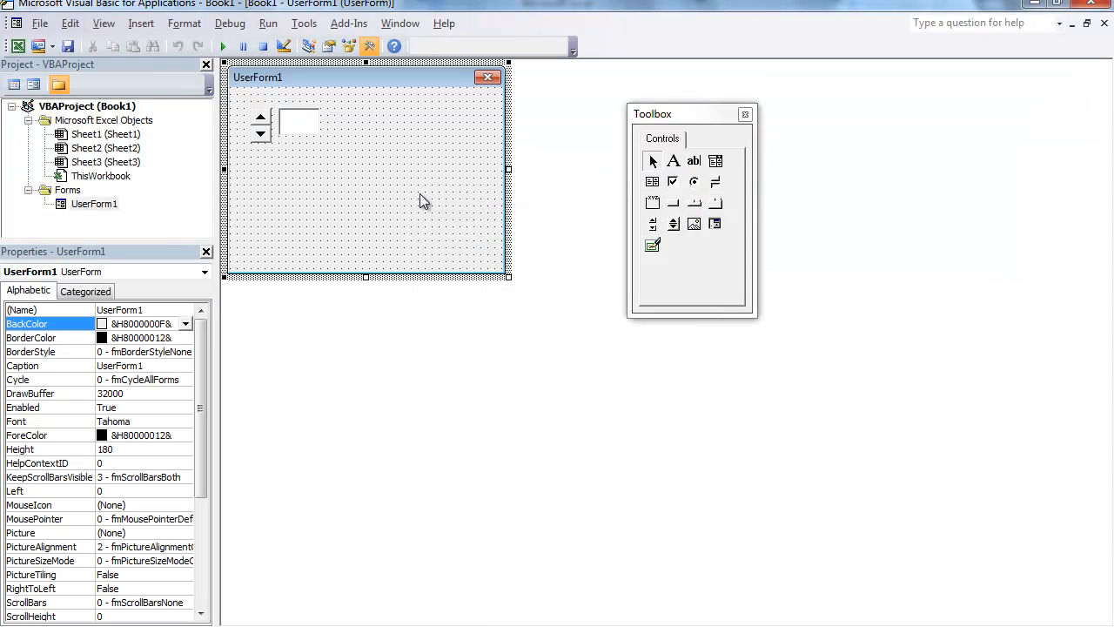
pyautogui.moveTo(300, 189)
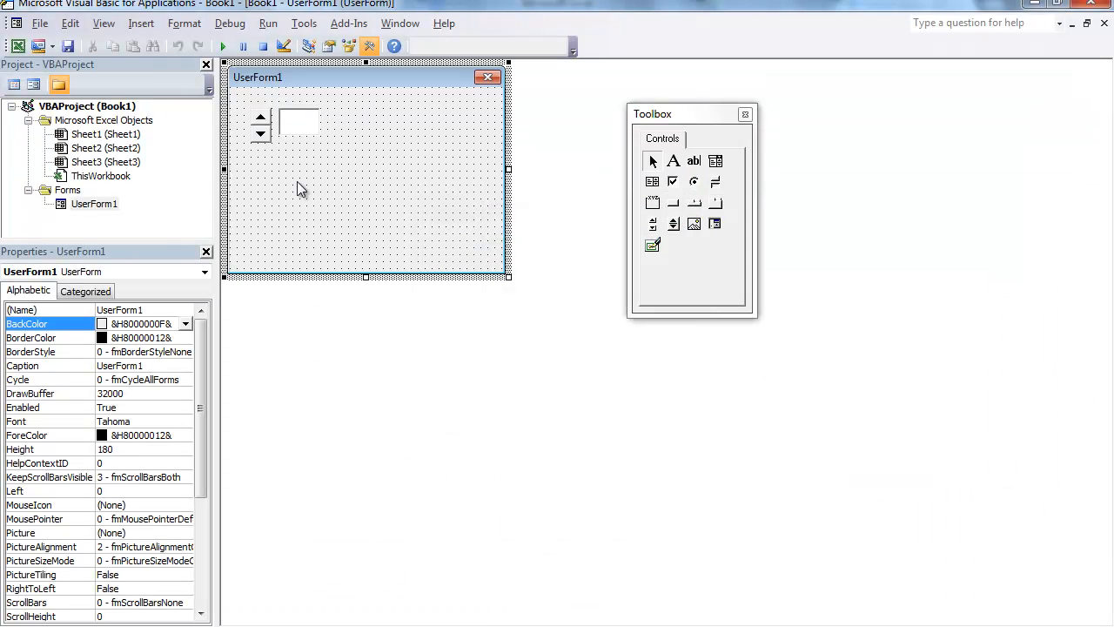
pyautogui.moveTo(337, 164)
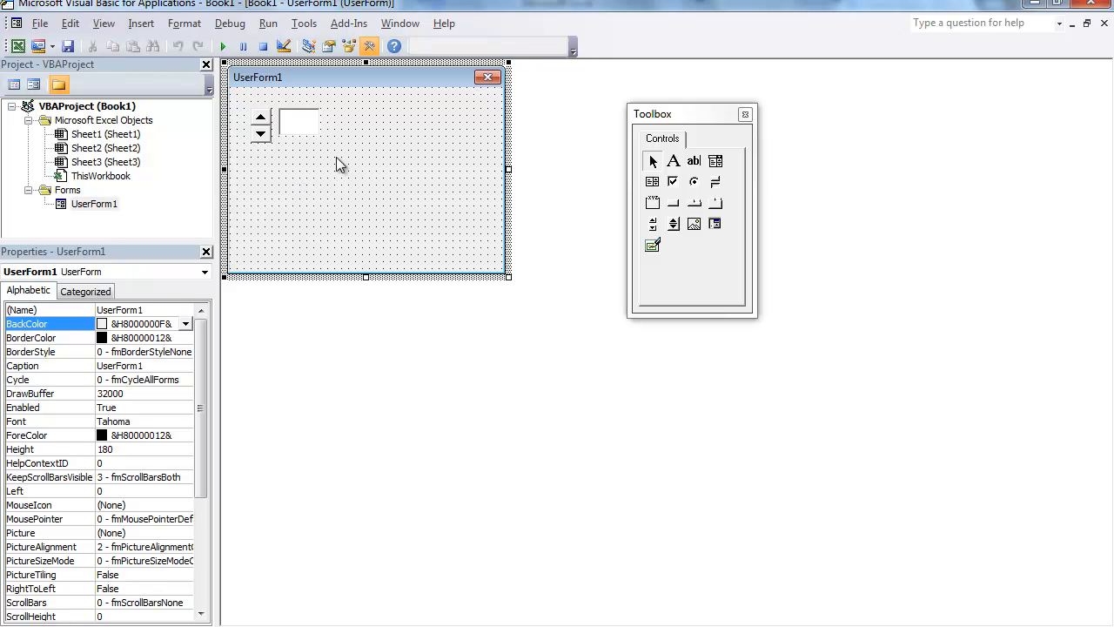
pyautogui.moveTo(328, 189)
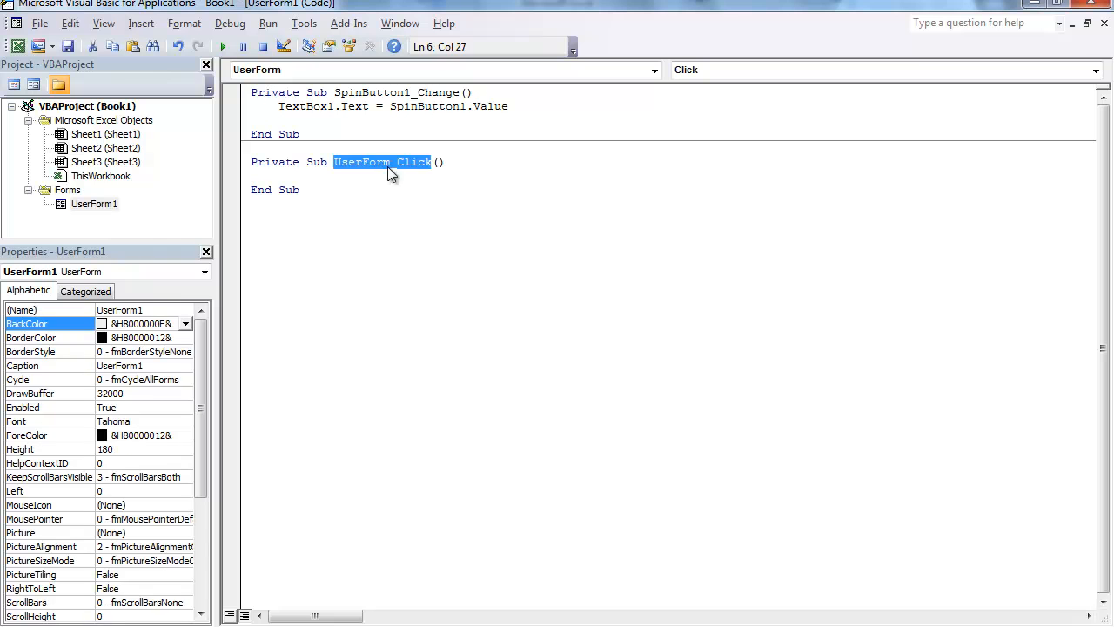
# Add UserForm_Initialize setting TextBox1.Text = SpinButton1.Value, test it shows 25, then close
pyautogui.click(653, 69)
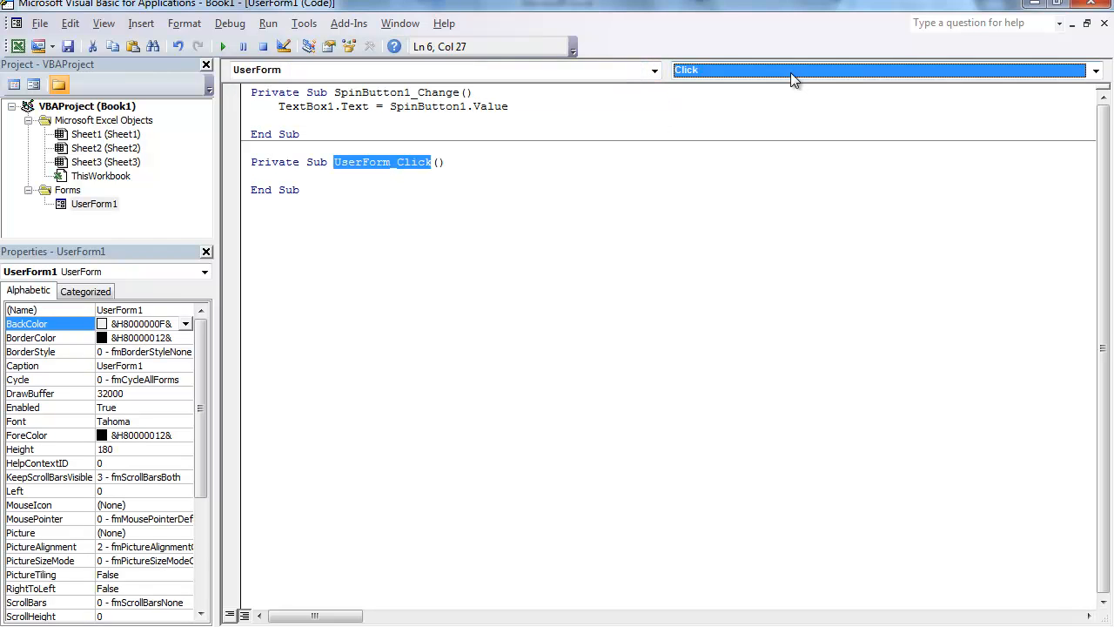
pyautogui.click(1095, 70)
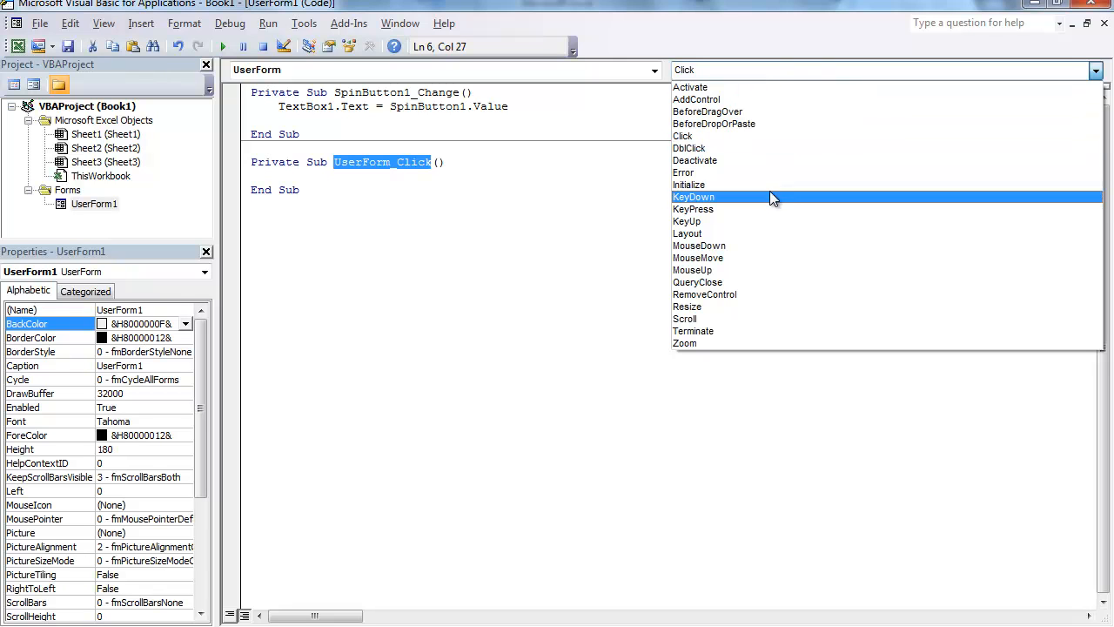
pyautogui.moveTo(773, 202)
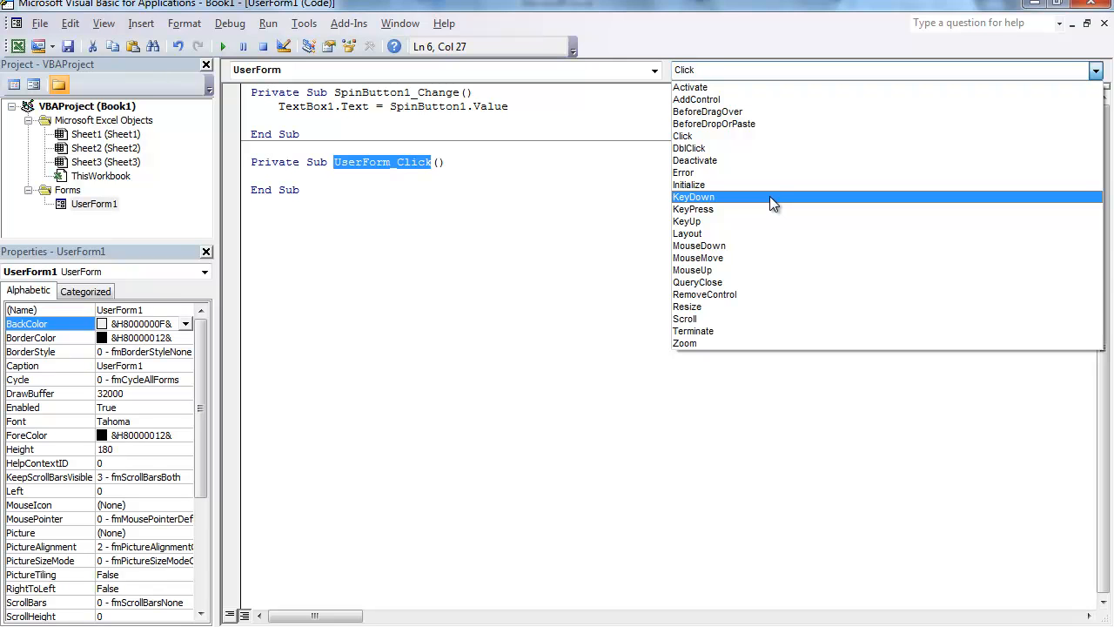
pyautogui.moveTo(740, 184)
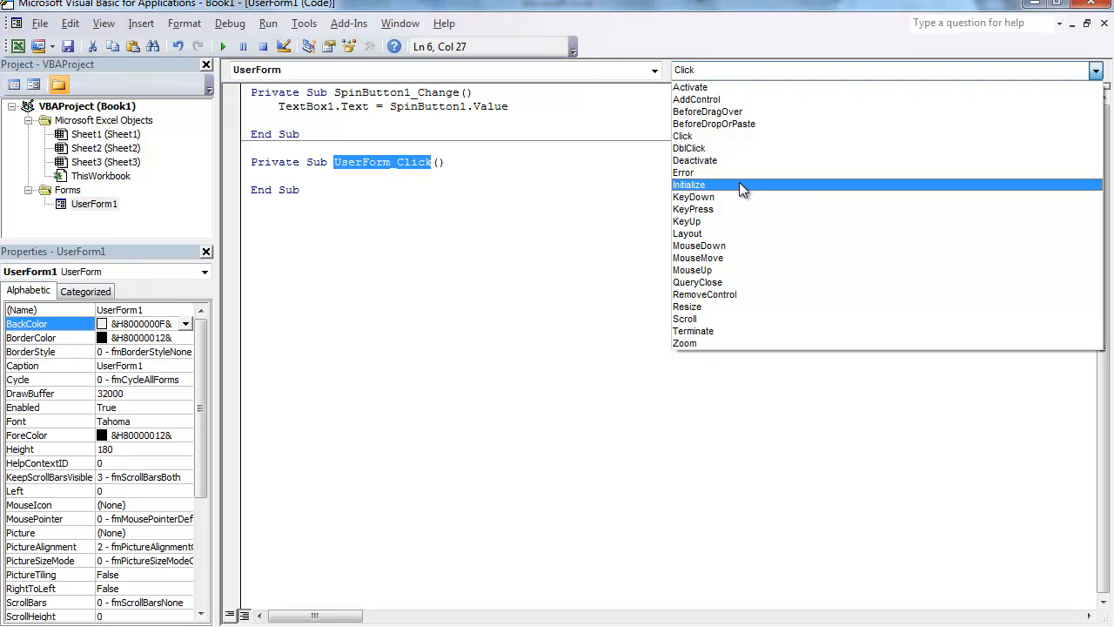
pyautogui.click(689, 185)
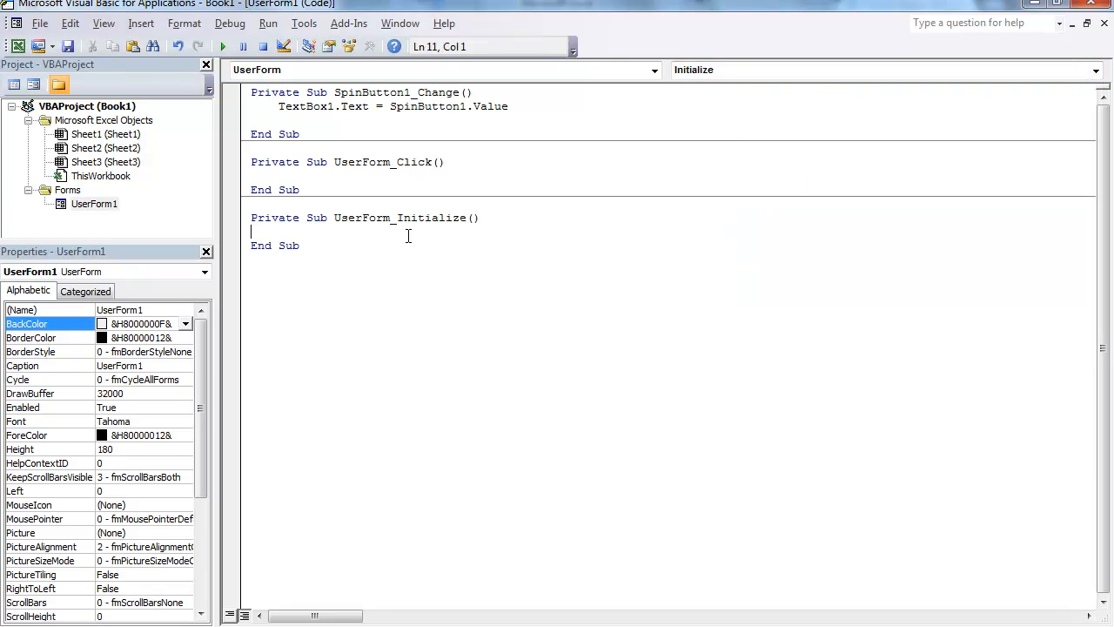
pyautogui.write('Te')
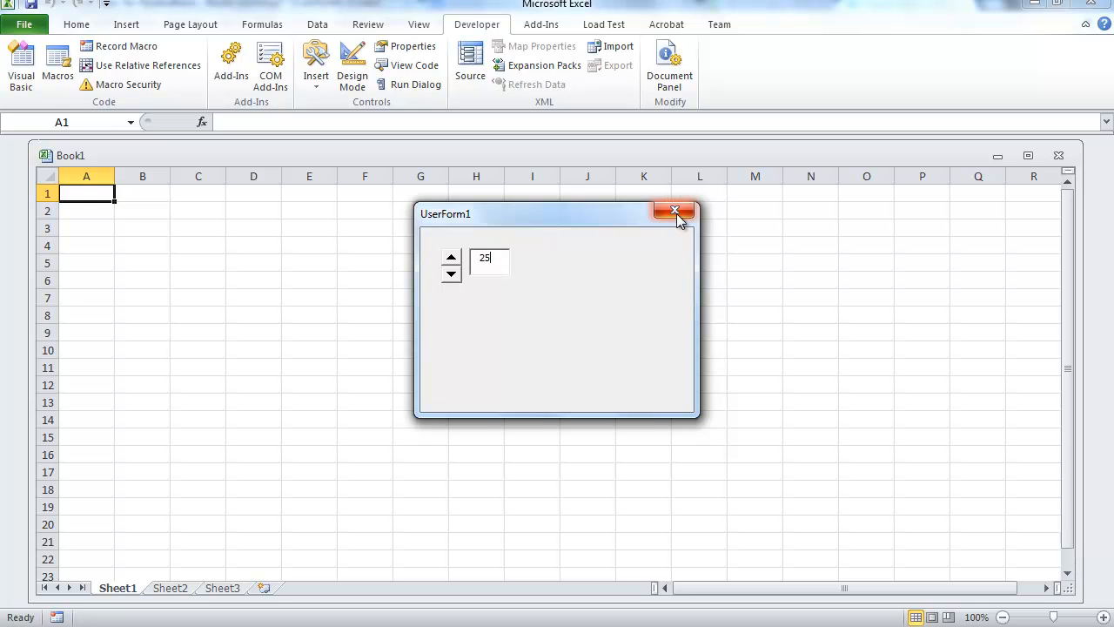
pyautogui.click(675, 210)
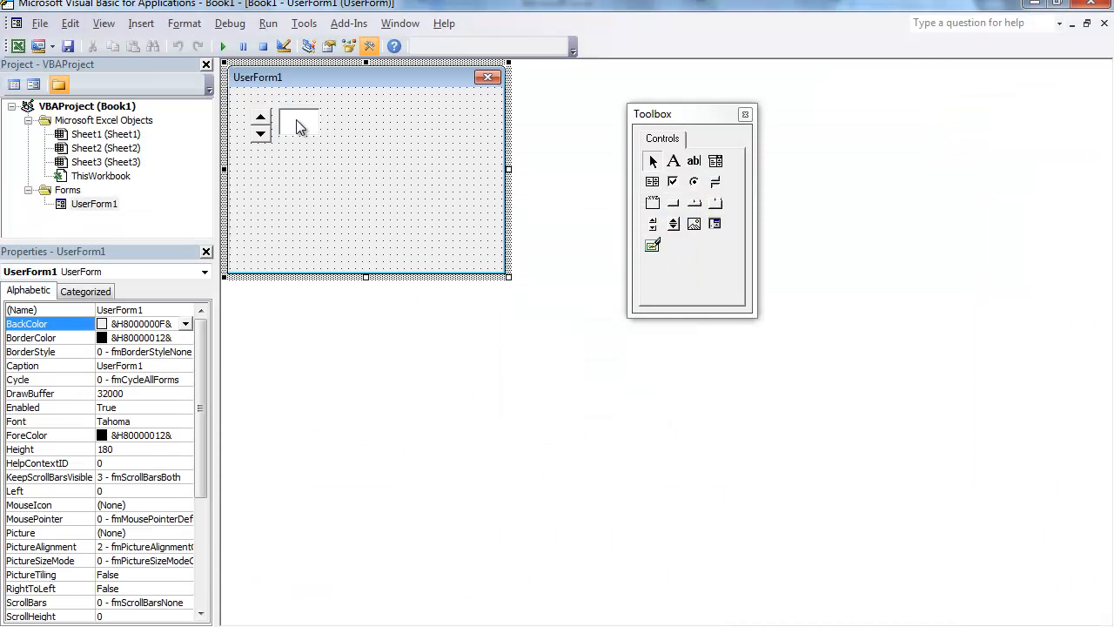
pyautogui.moveTo(315, 138)
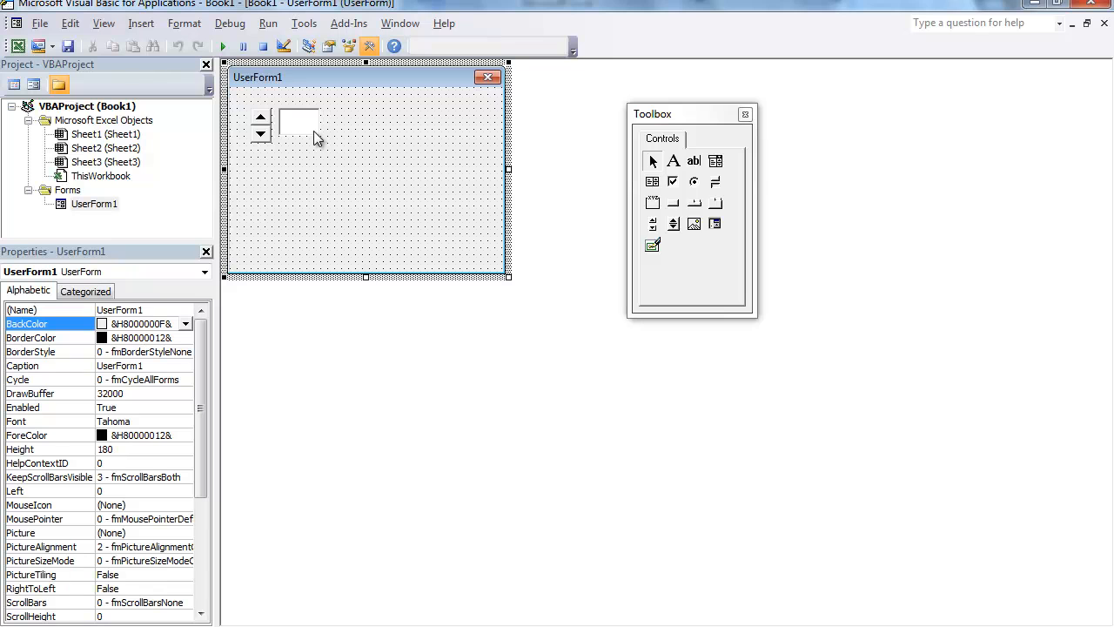
pyautogui.moveTo(304, 130)
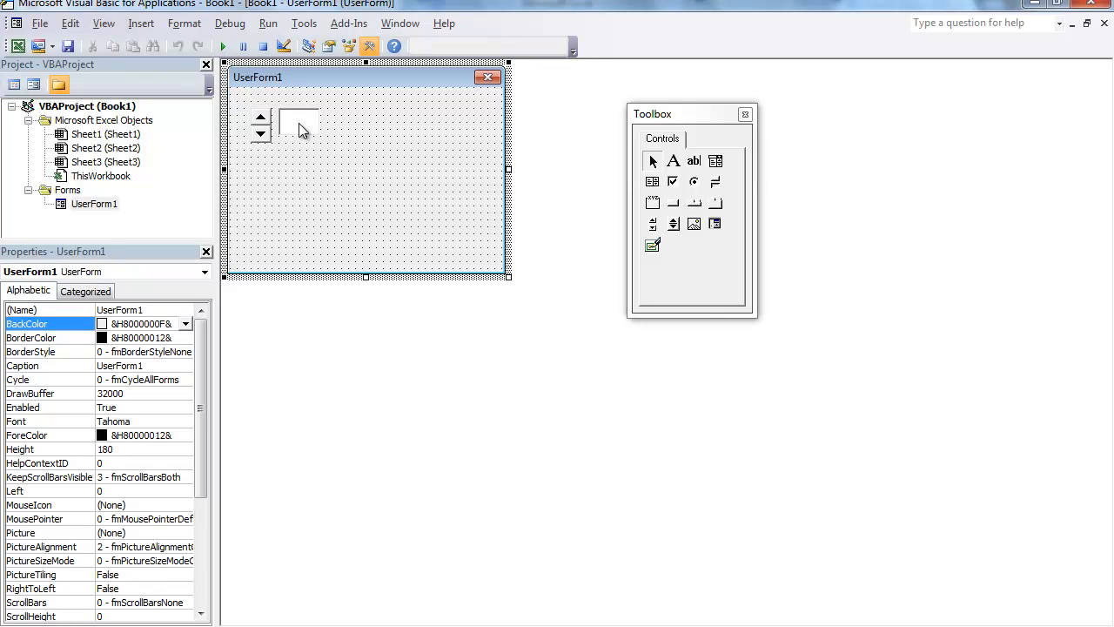
# Select SpinButton1 on UserForm1 and double-click it to reopen SpinButton1_Change
pyautogui.click(261, 124)
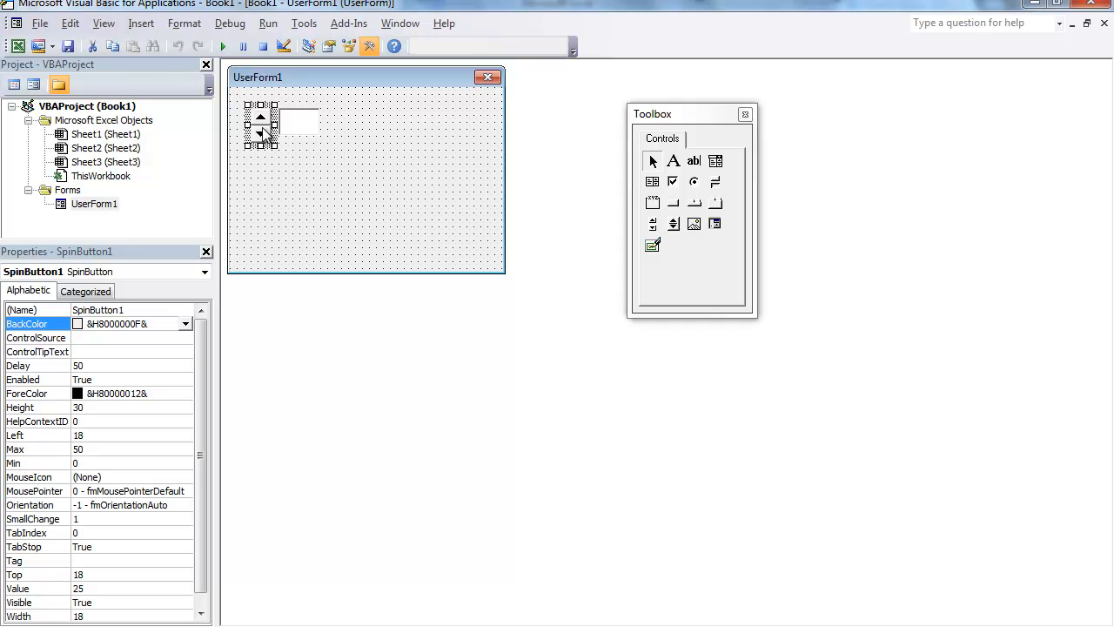
pyautogui.doubleClick(260, 126)
pyautogui.write('TextBox1.Text = SpinButton1.Value')
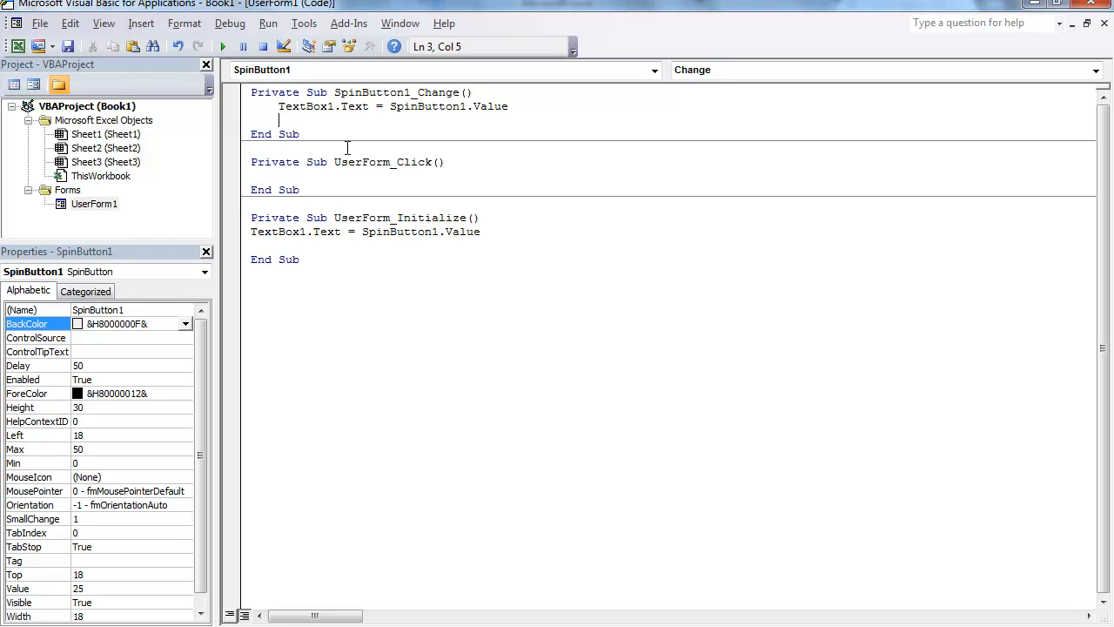
# Create TextBox1_Change containing Msgbox "Hello! " joined with Textbox1.text
pyautogui.doubleClick(372, 92)
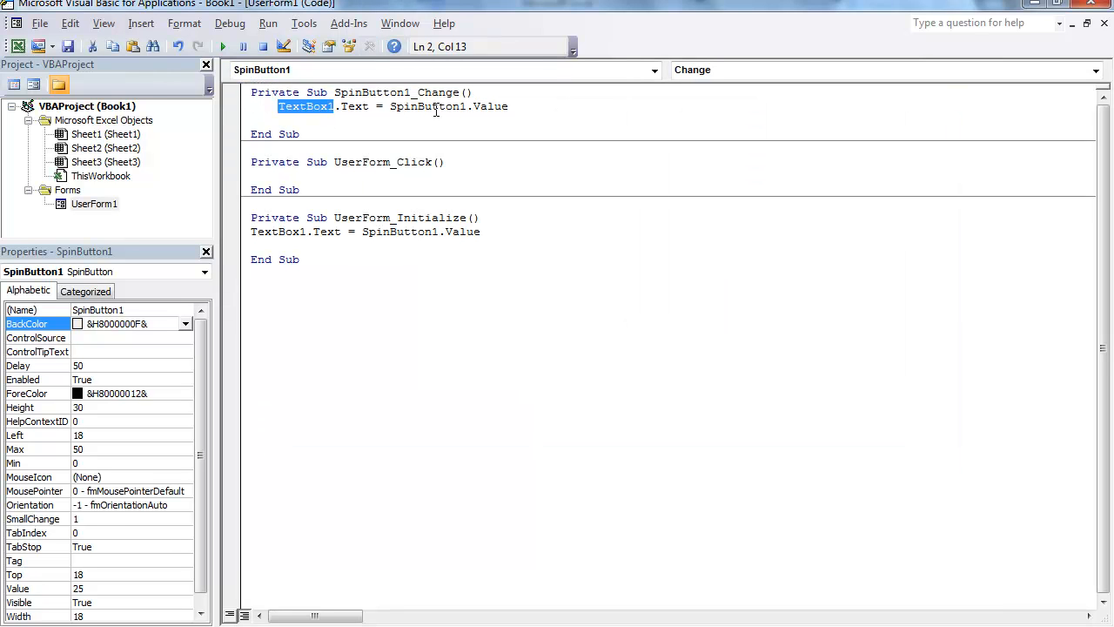
pyautogui.click(383, 107)
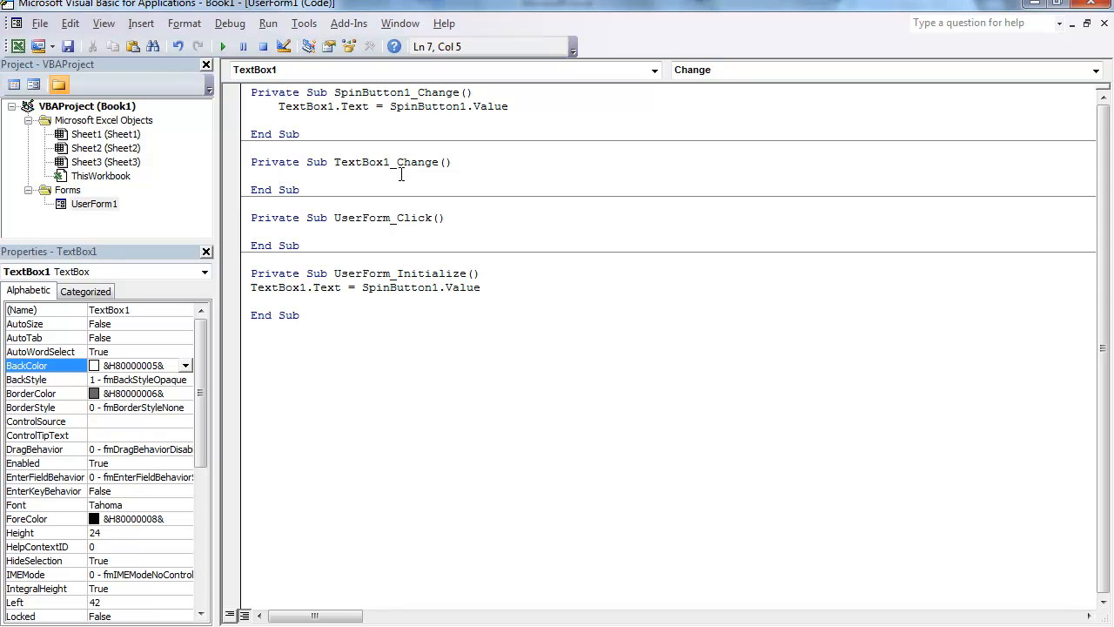
pyautogui.write('Msgbox')
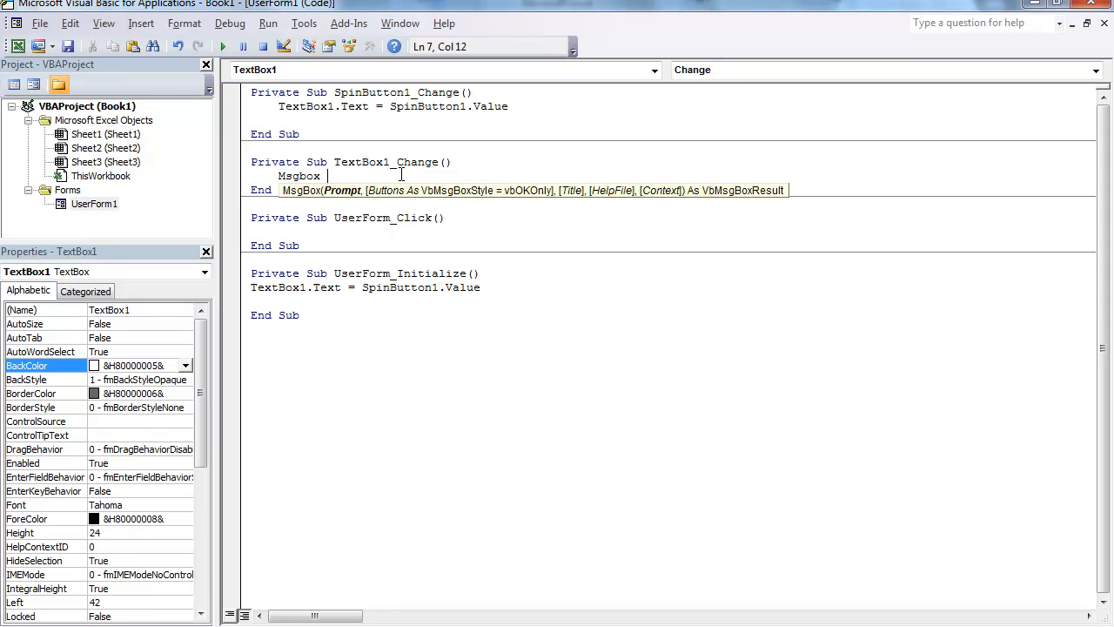
pyautogui.write('"Hello!"')
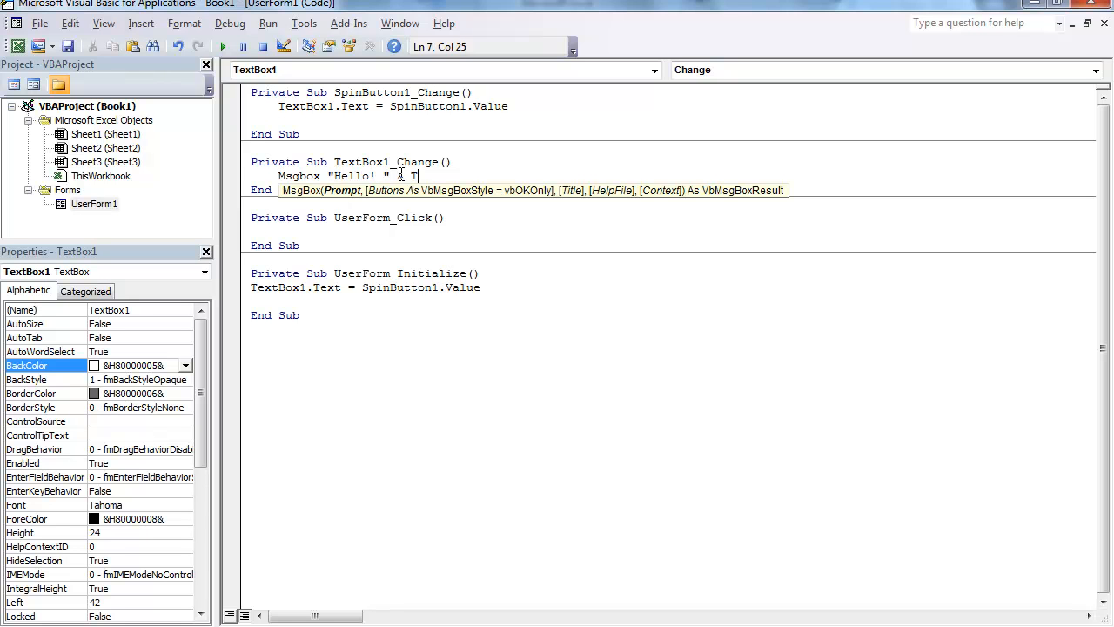
pyautogui.write('Textbox1.text')
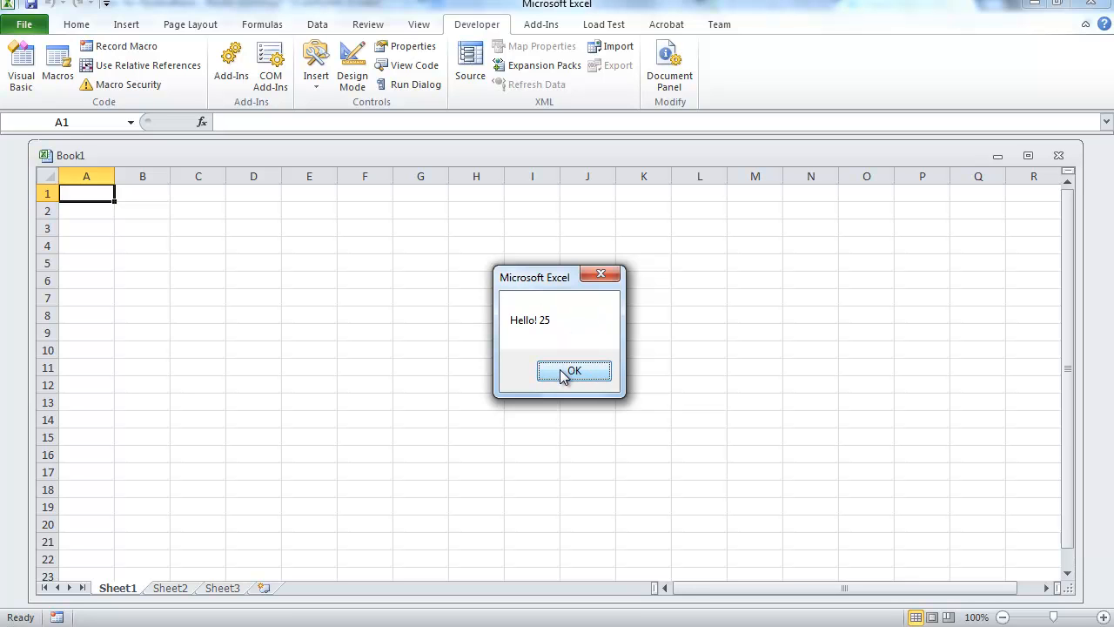
# Dismiss the 'Hello! 25' and 'Hello! 23' message boxes while stepping the spin button
pyautogui.click(574, 370)
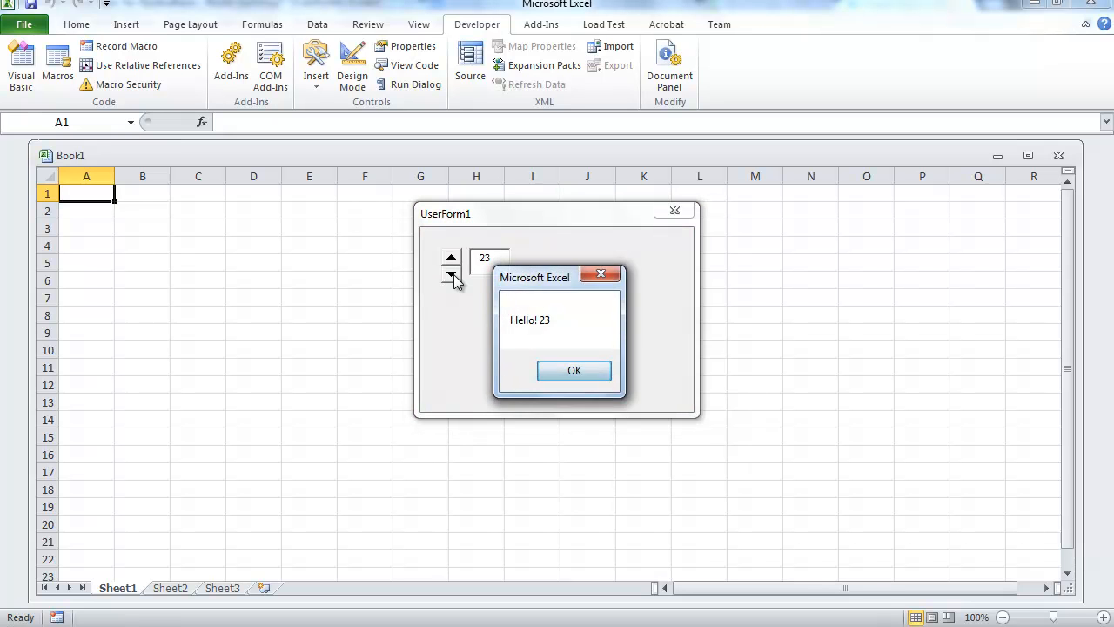
pyautogui.click(573, 370)
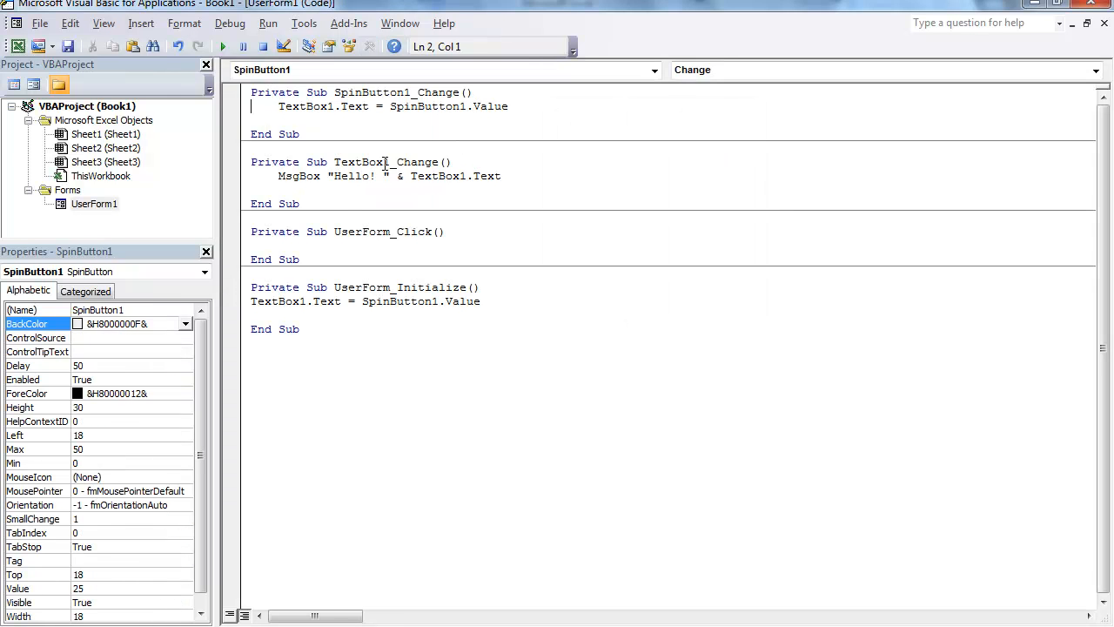
# Comment out the Hello MsgBox and add a Sheet1.Rows(SpinButton1.Value).Select line to SpinButton1_Change
pyautogui.click(352, 190)
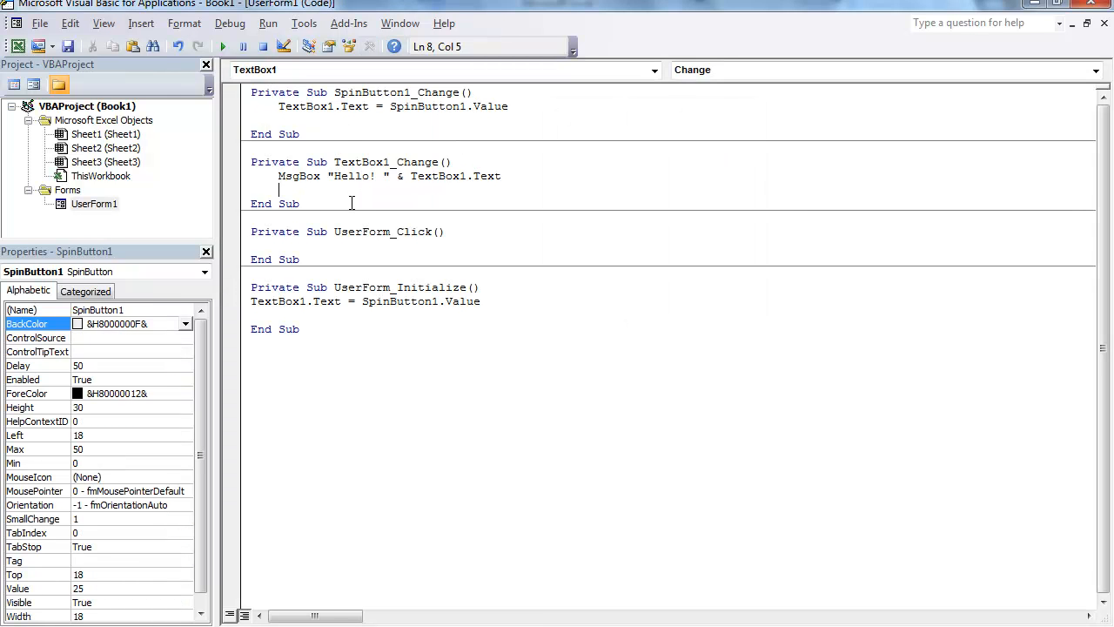
pyautogui.write("'")
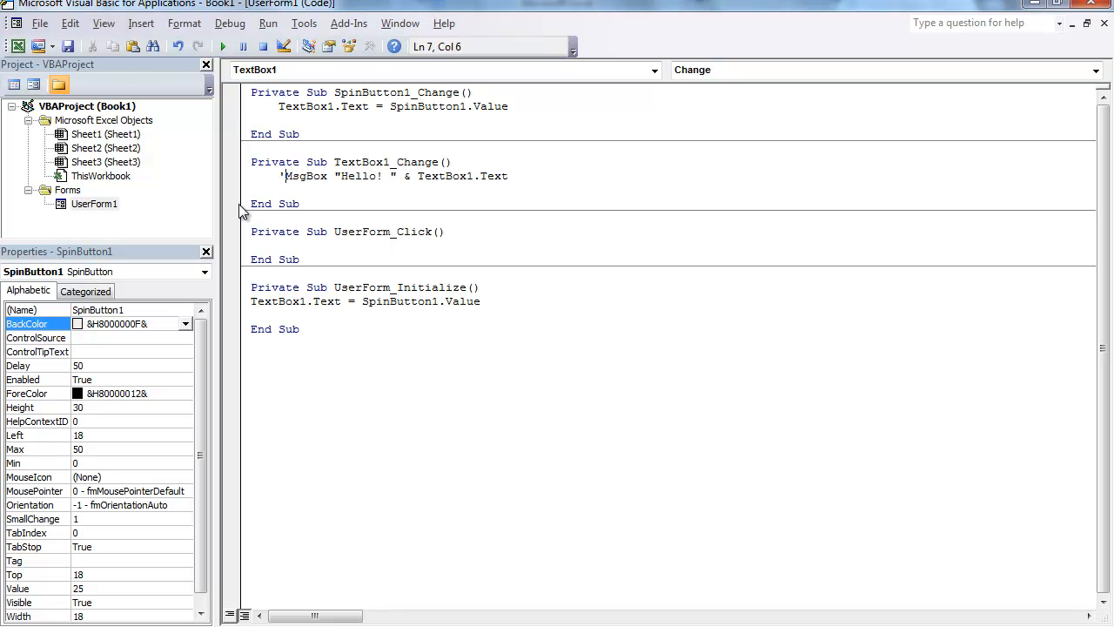
pyautogui.click(305, 119)
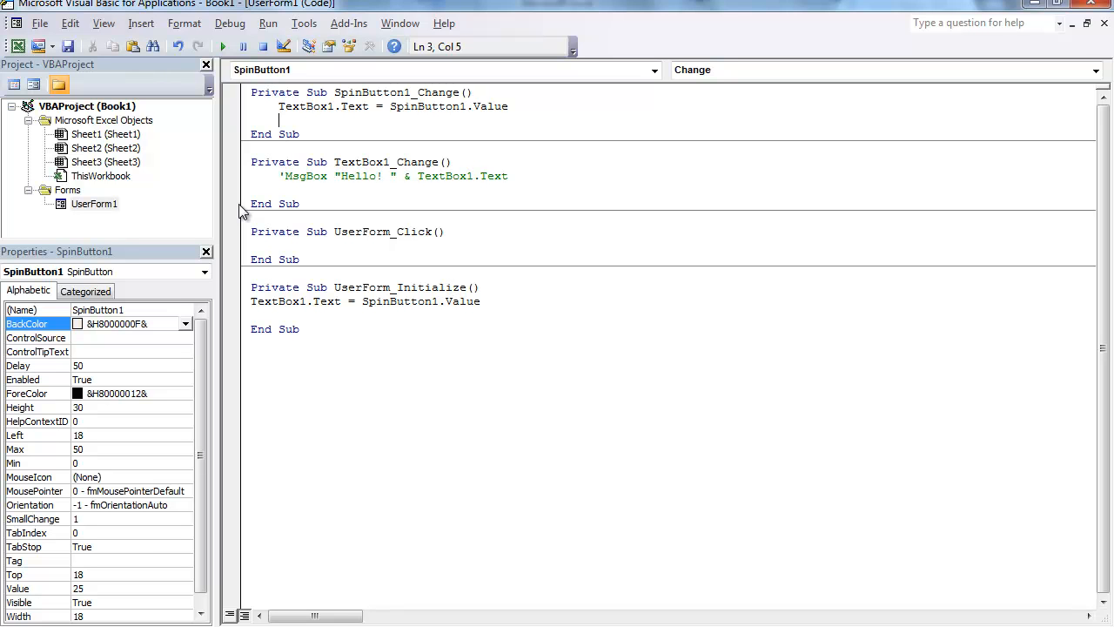
pyautogui.write('Sheet1.Rows(')
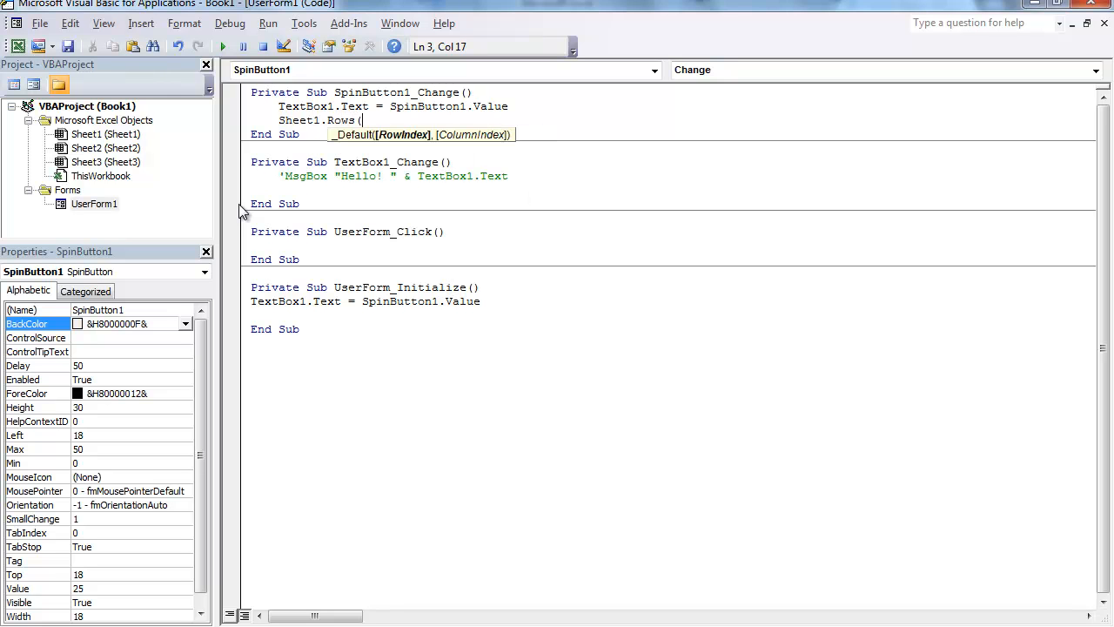
pyautogui.write('Spinbut')
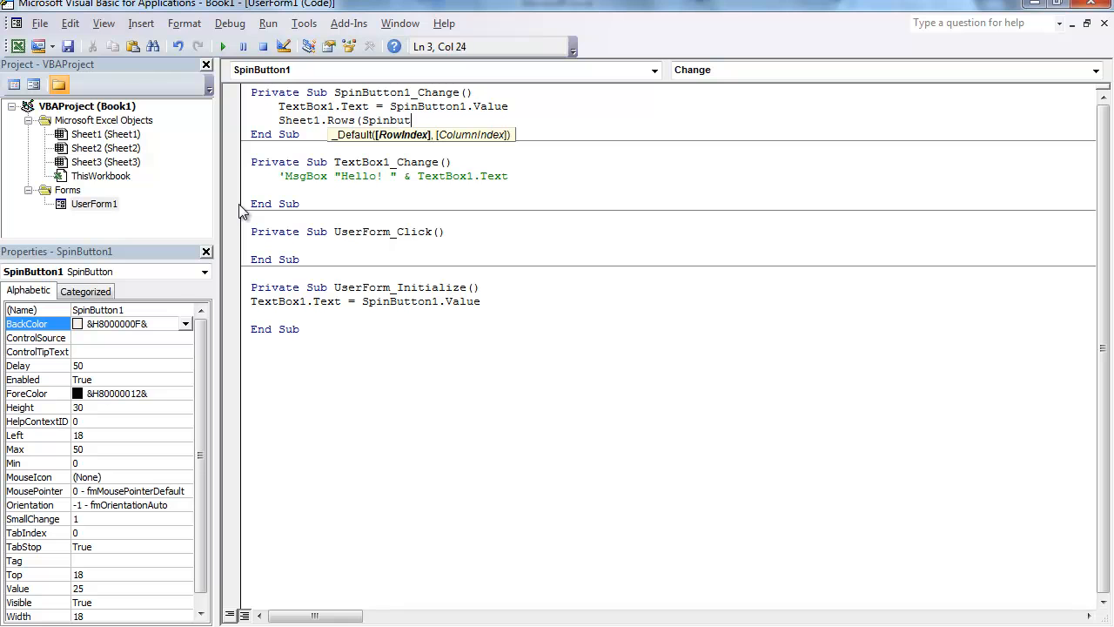
pyautogui.write('ton')
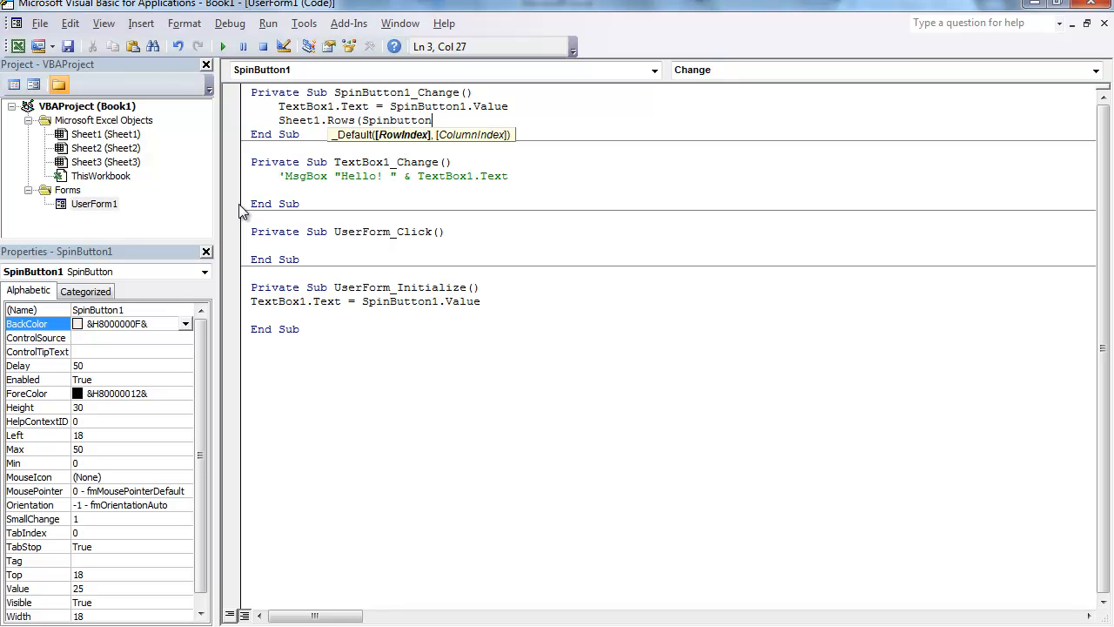
pyautogui.write('.value & ":')
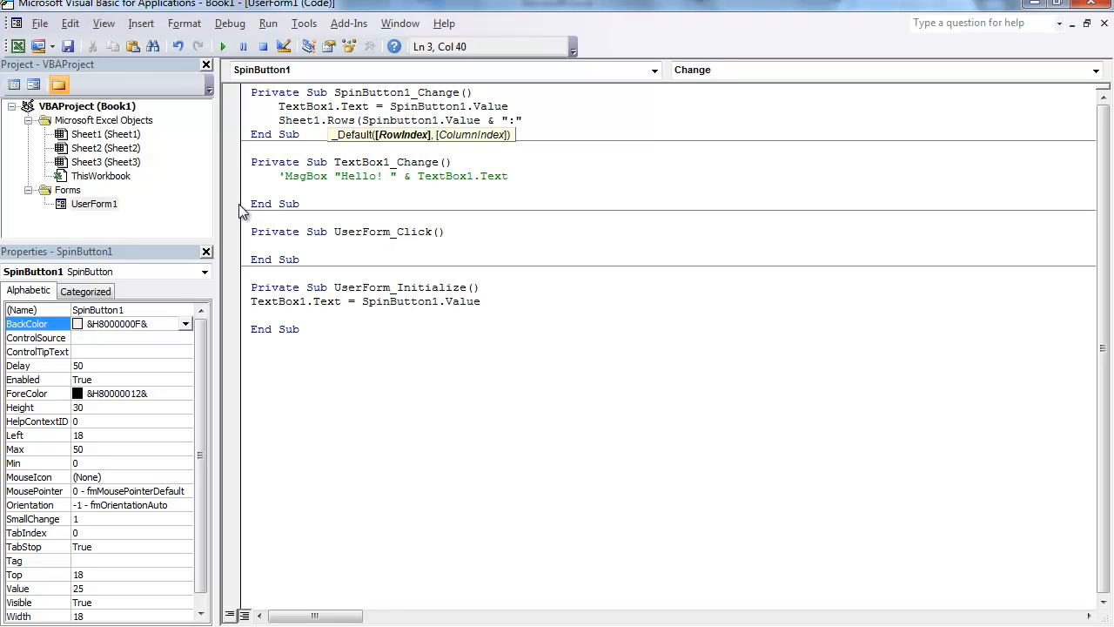
pyautogui.write('&')
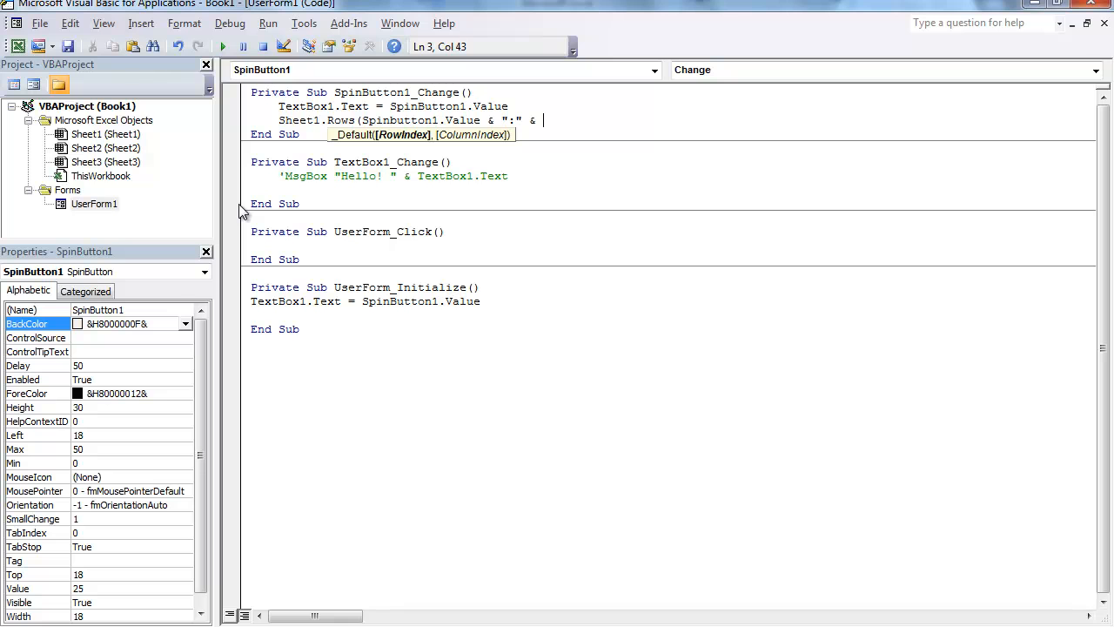
pyautogui.write('SPinbutton1.Value)')
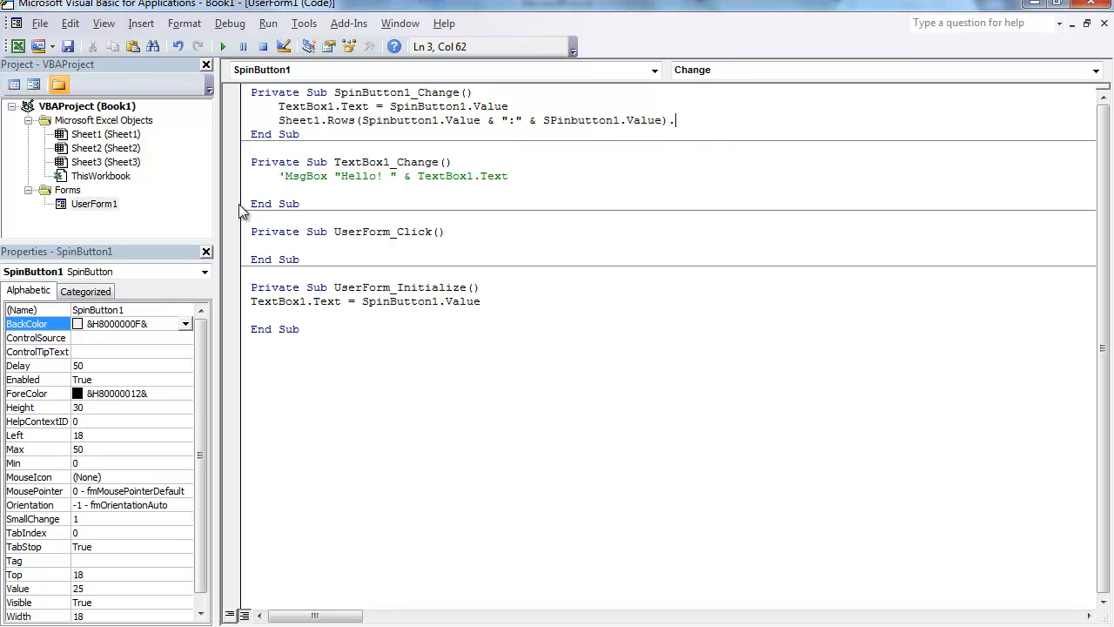
pyautogui.write('.select')
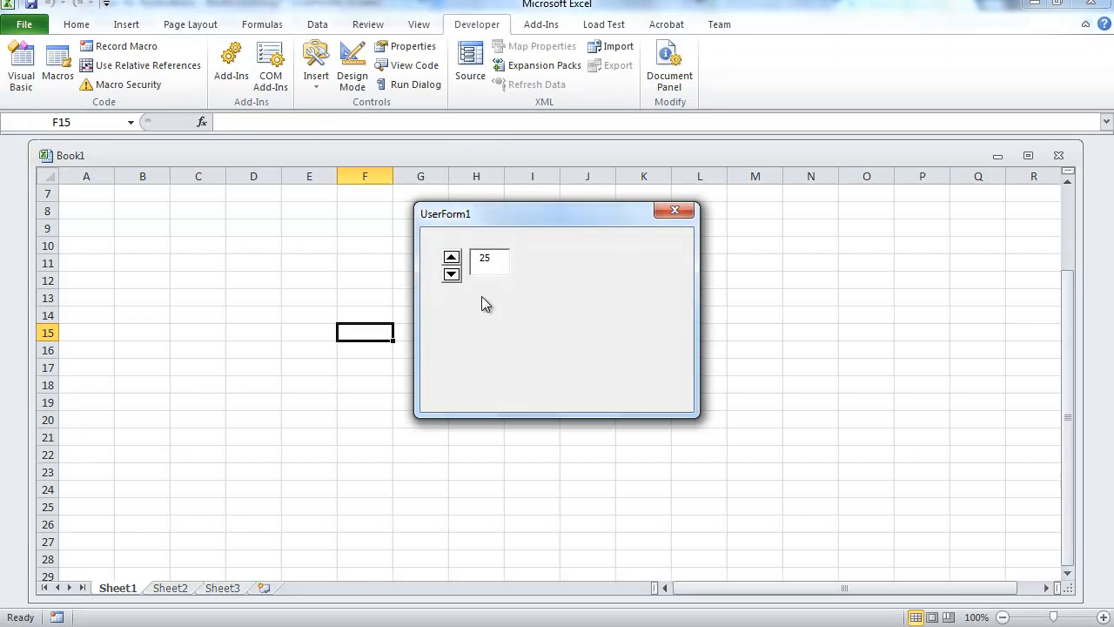
# Lower the spin value, selecting rows 24, 21, 11, 7 and 3, then push below row 1
pyautogui.click(451, 274)
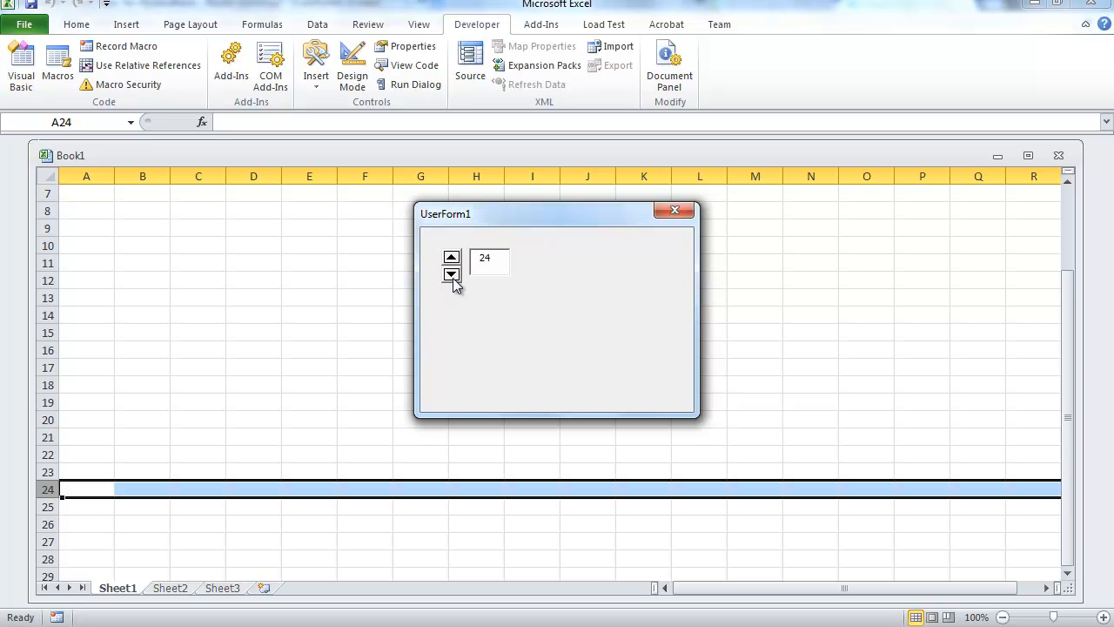
pyautogui.click(450, 275)
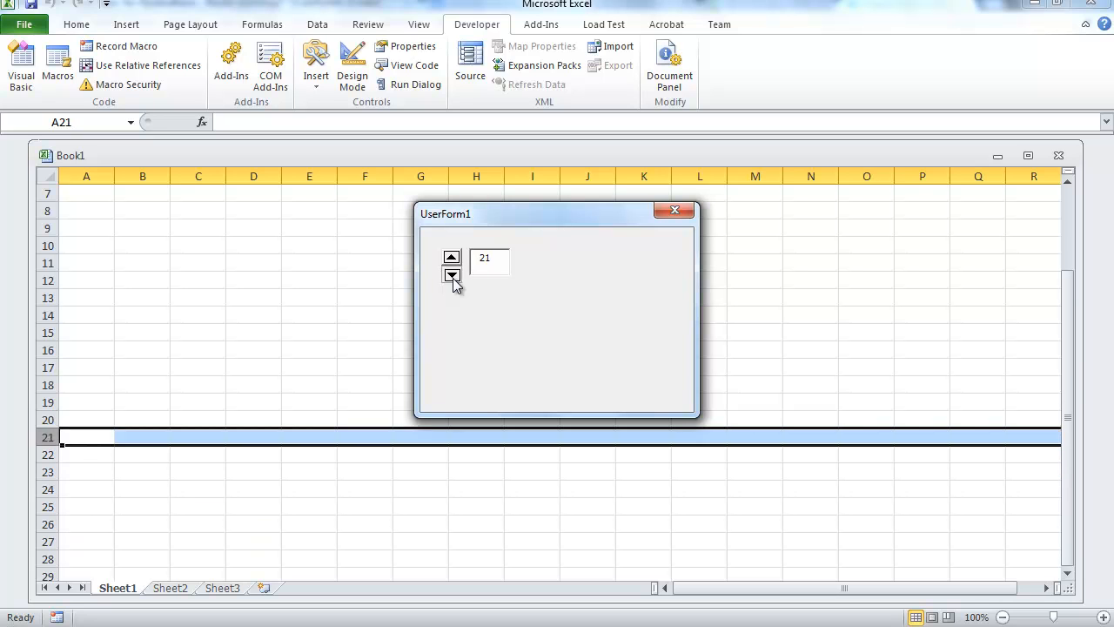
pyautogui.click(451, 276)
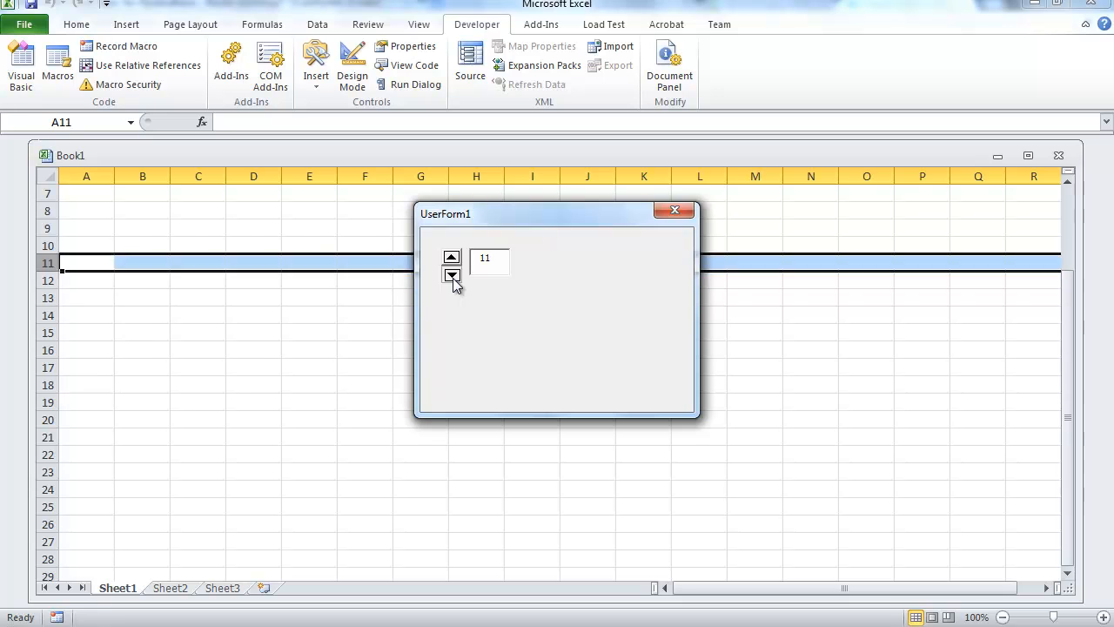
pyautogui.click(450, 275)
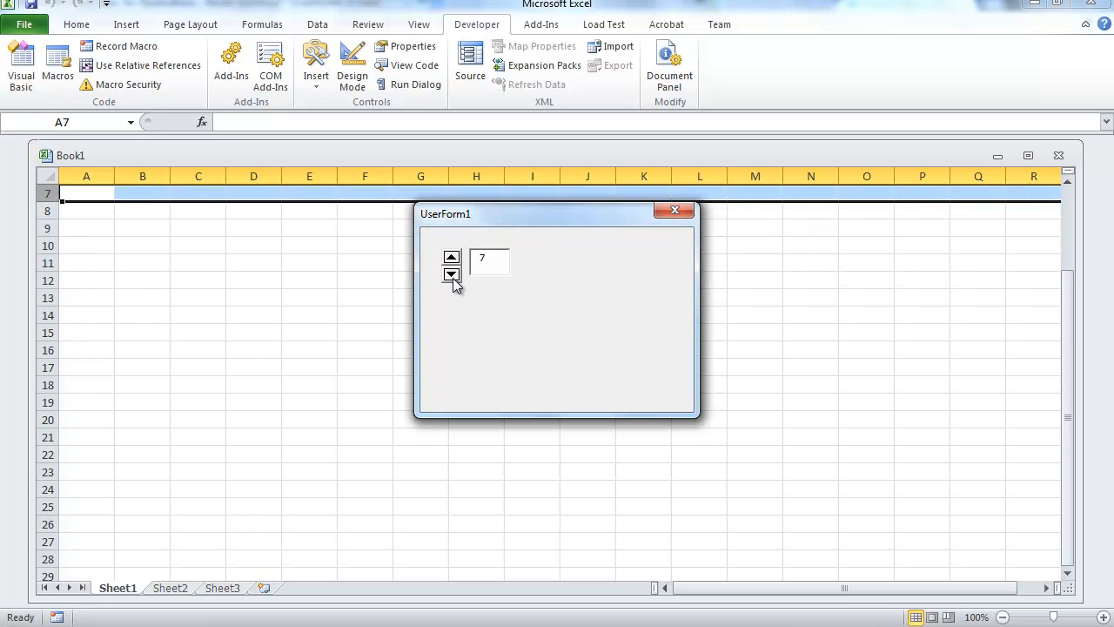
pyautogui.click(452, 275)
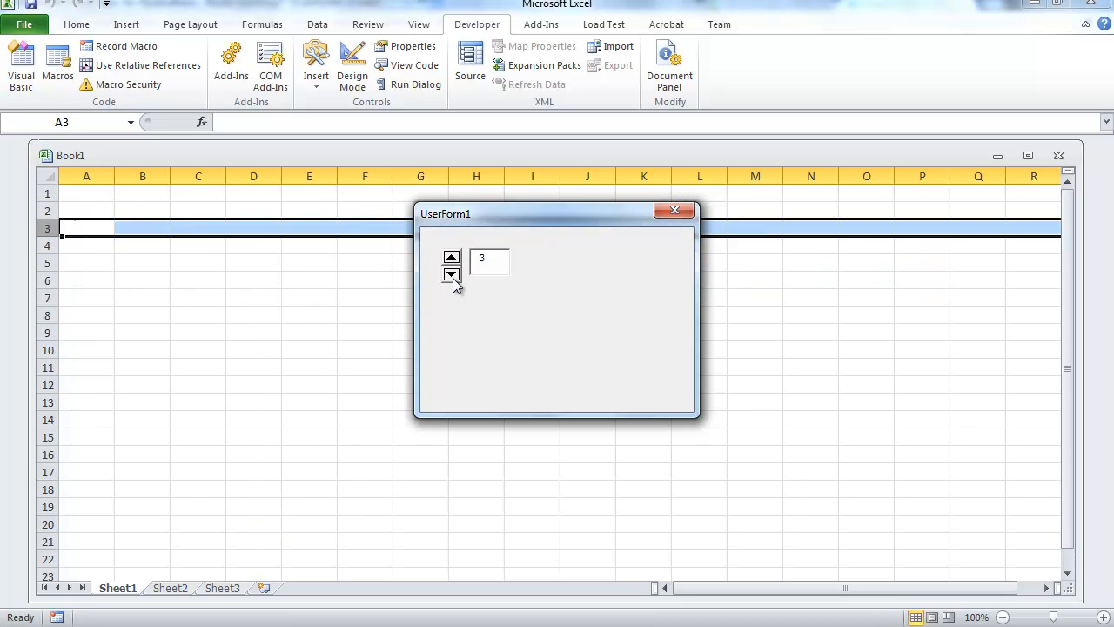
pyautogui.click(451, 275)
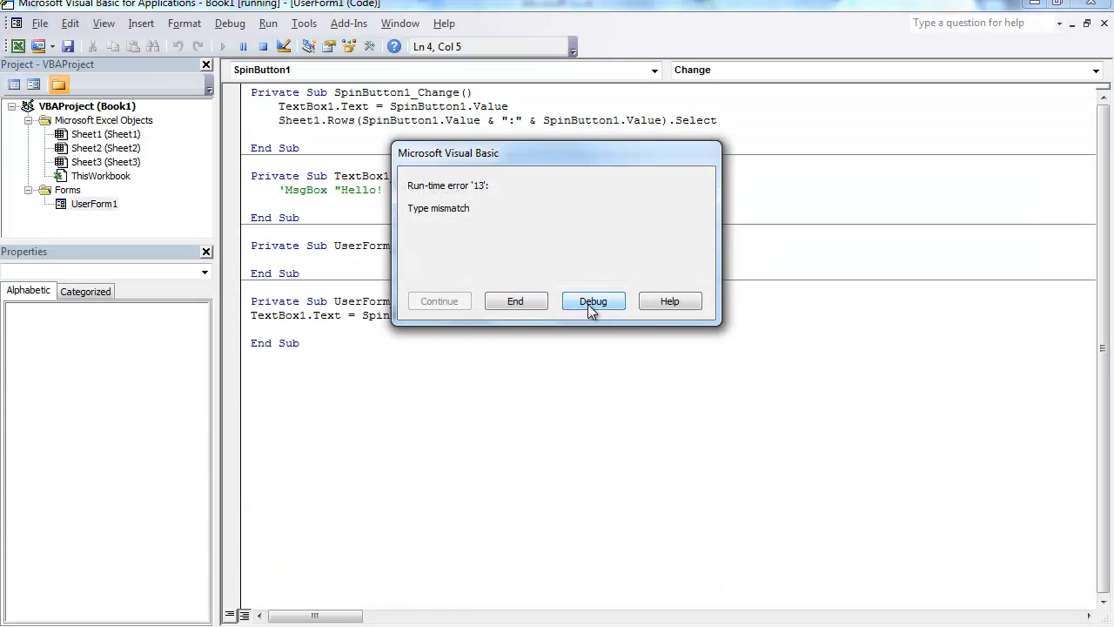
# Dismiss the run-time error 13 type-mismatch dialog to stop the running form
pyautogui.click(593, 300)
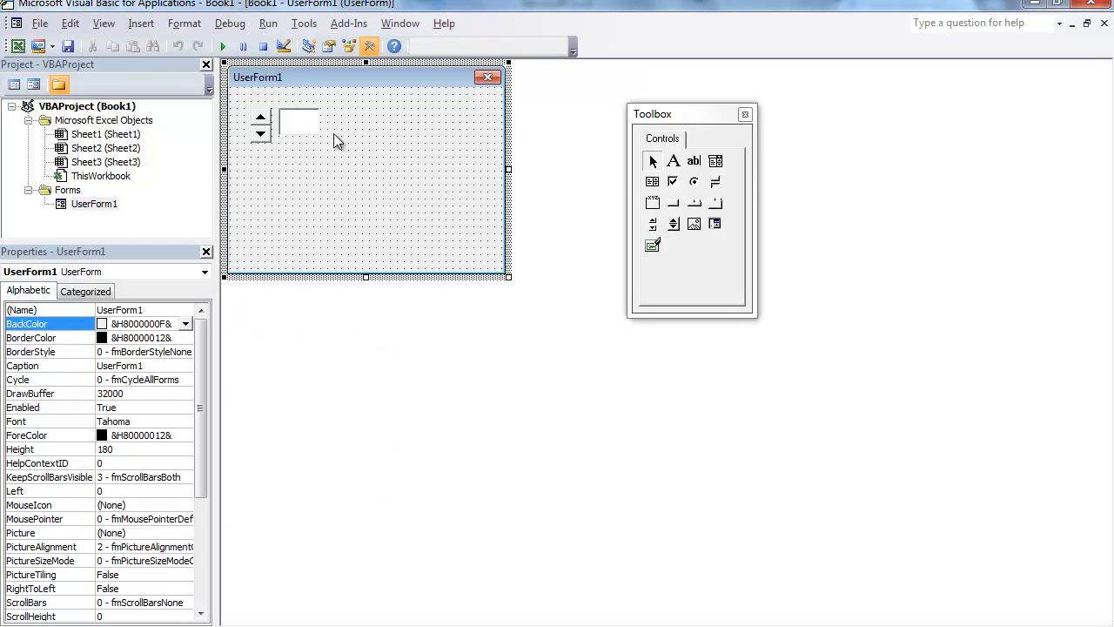
pyautogui.moveTo(354, 169)
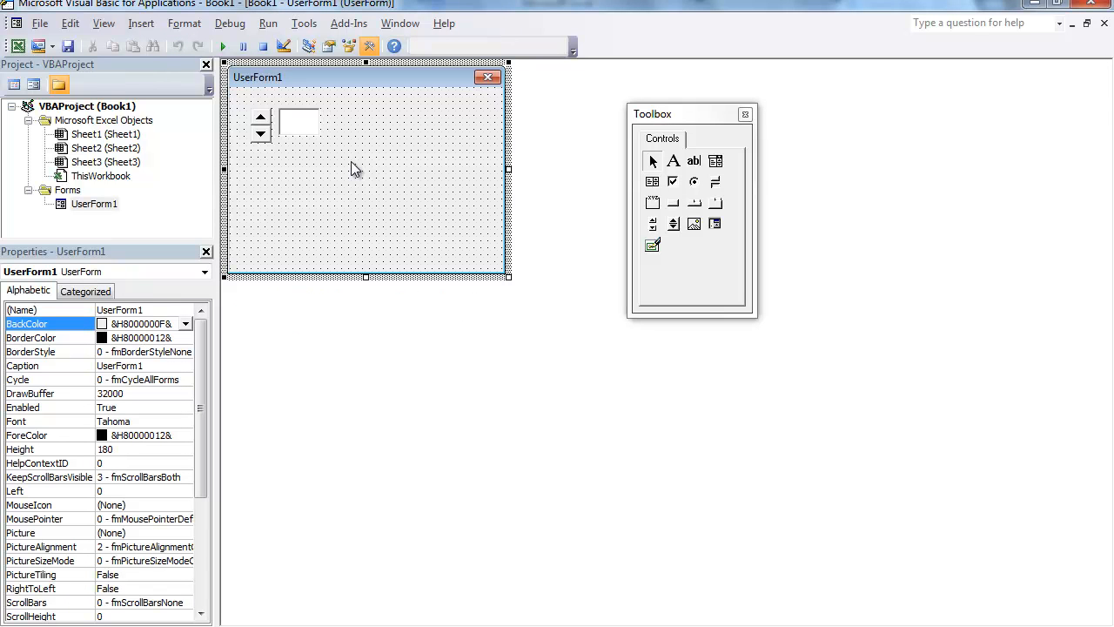